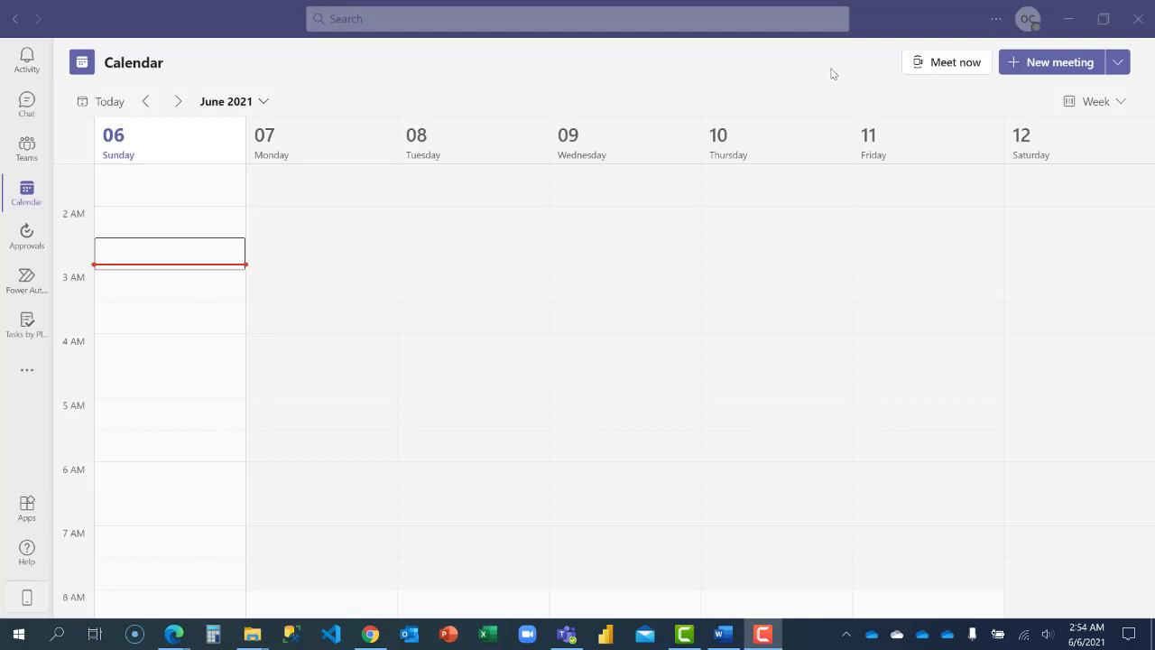
pyautogui.moveTo(827, 78)
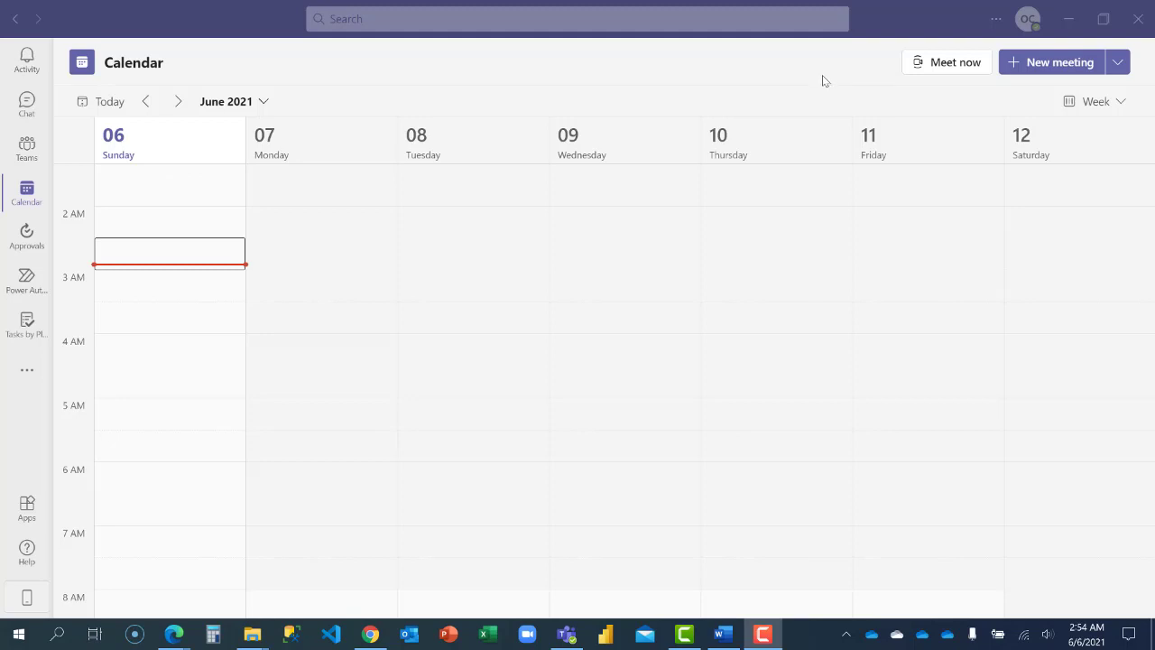
pyautogui.moveTo(822, 84)
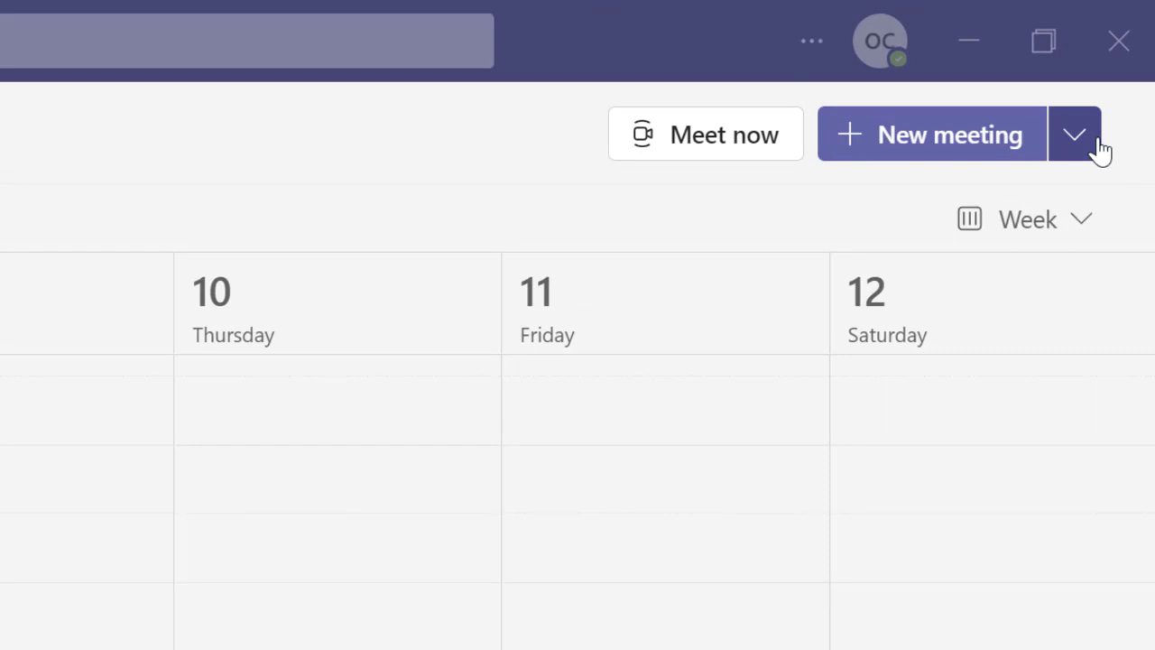
# Start a new webinar, review its Require registration options, then close the form
pyautogui.click(1074, 133)
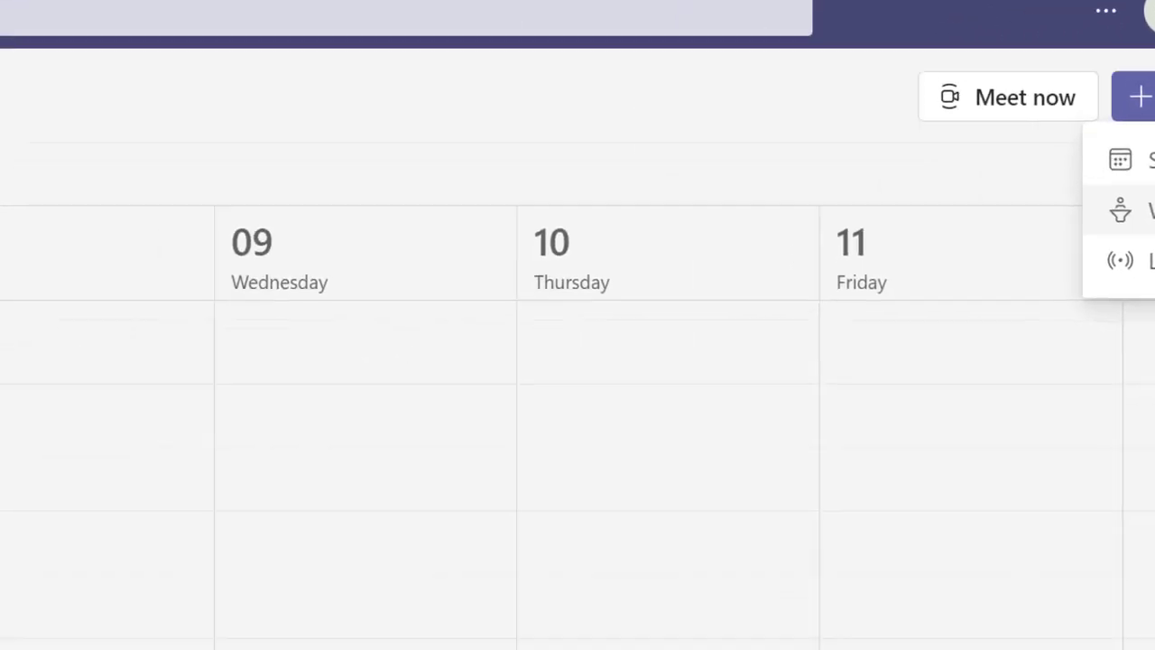
pyautogui.click(1120, 159)
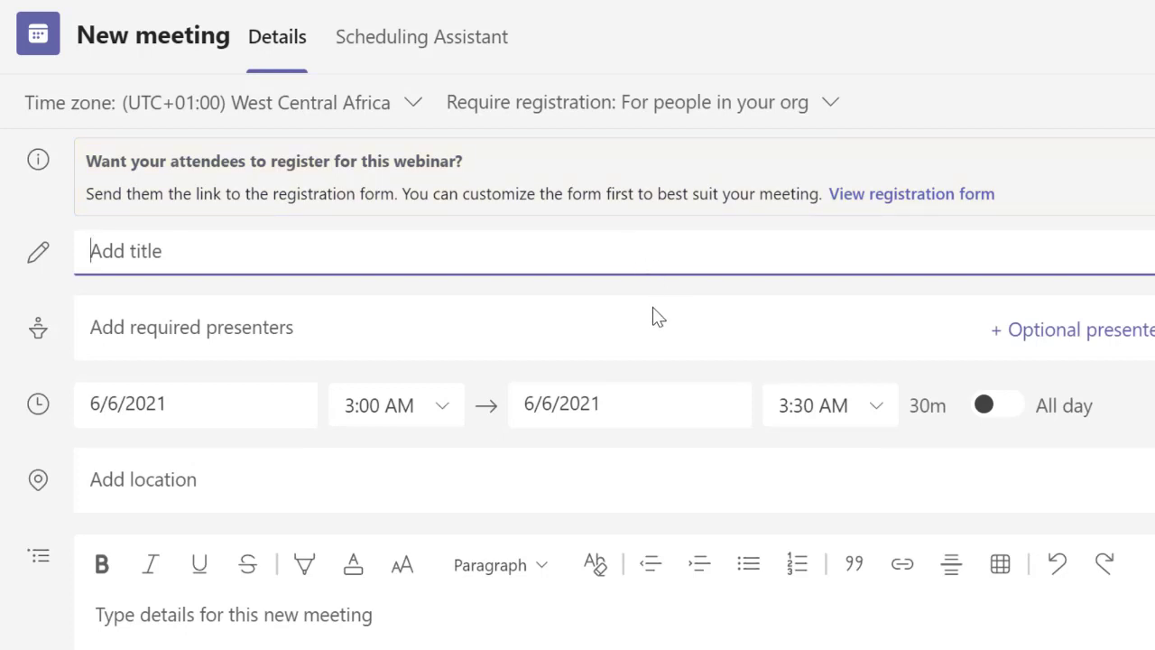
pyautogui.moveTo(659, 309)
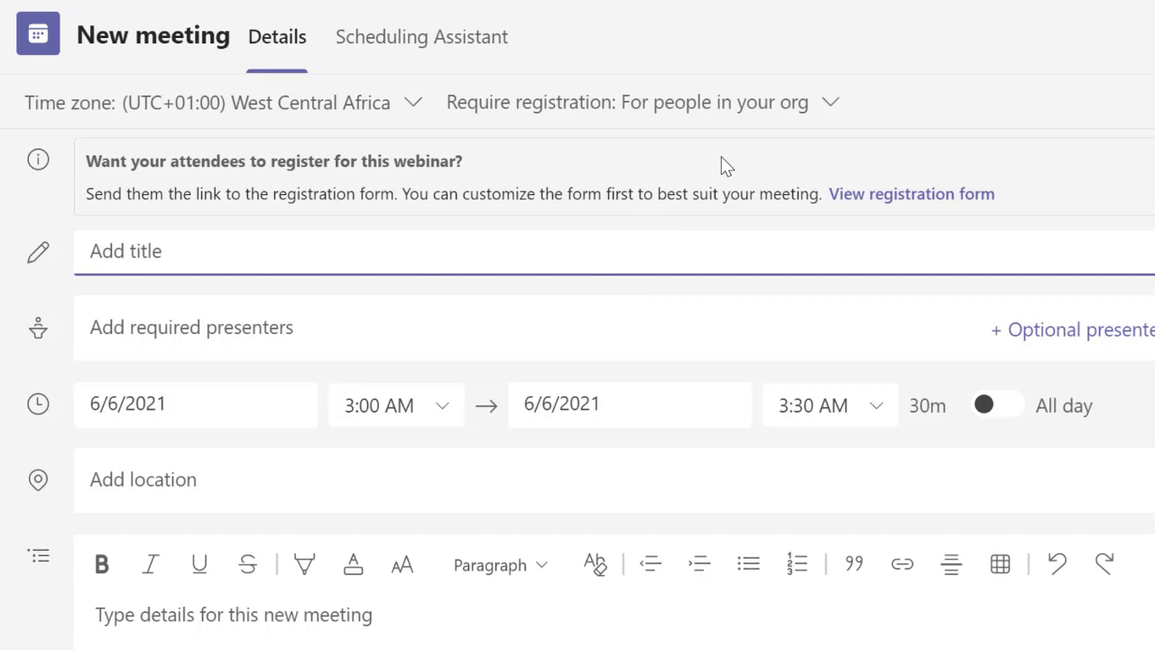
pyautogui.moveTo(774, 102)
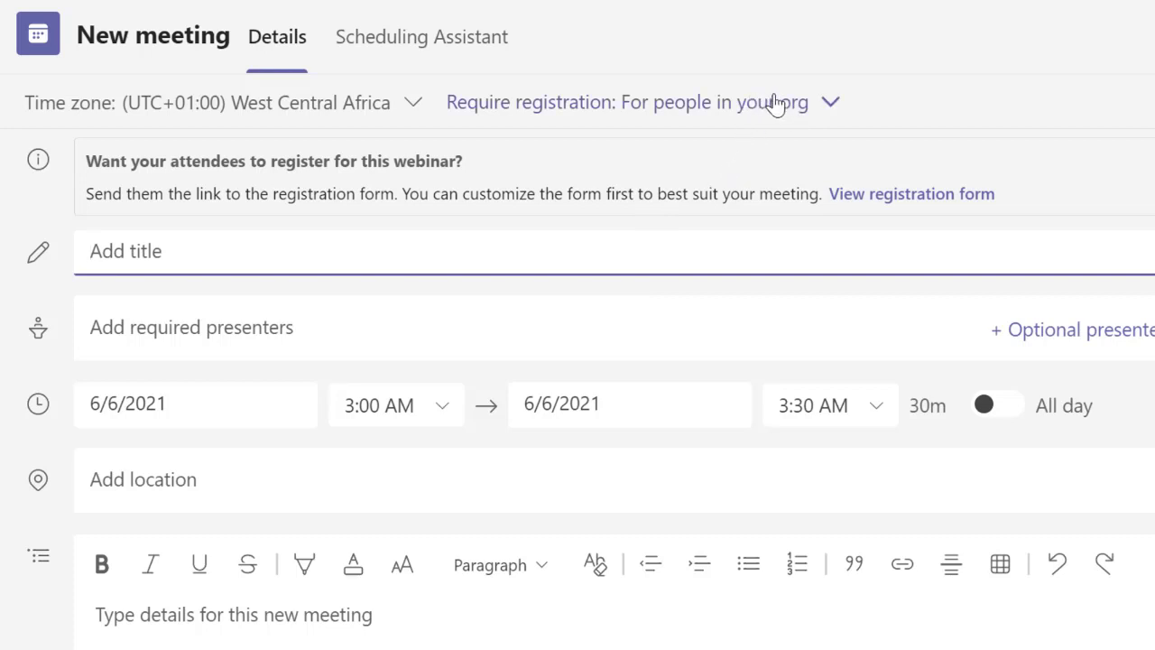
pyautogui.click(829, 101)
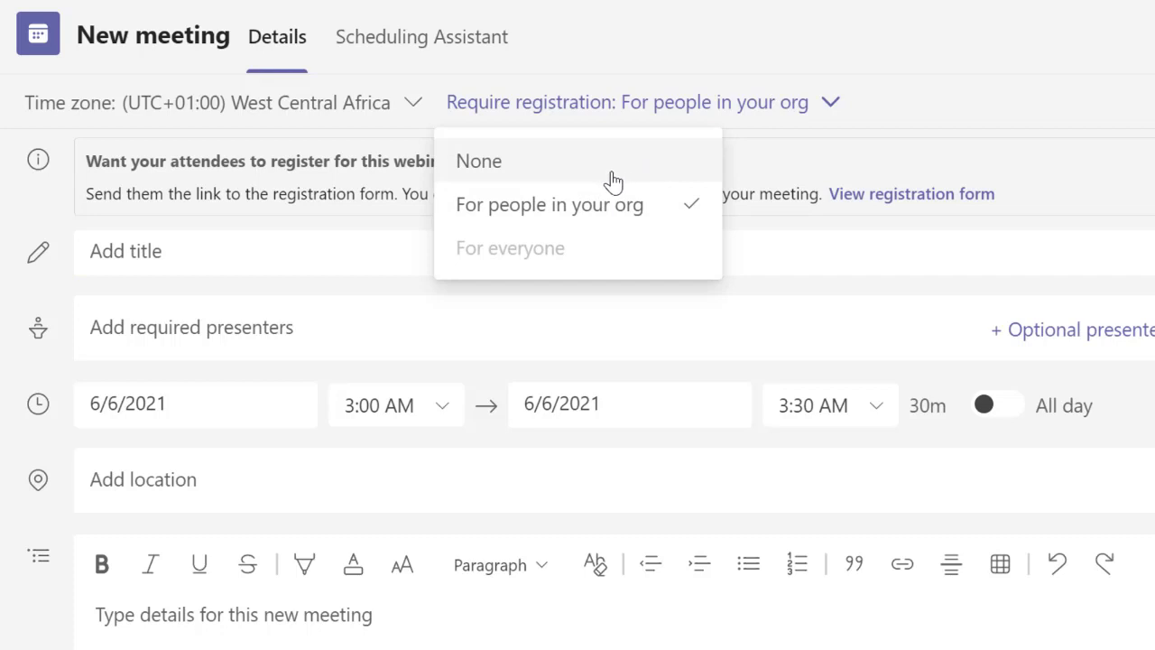
pyautogui.moveTo(612, 183)
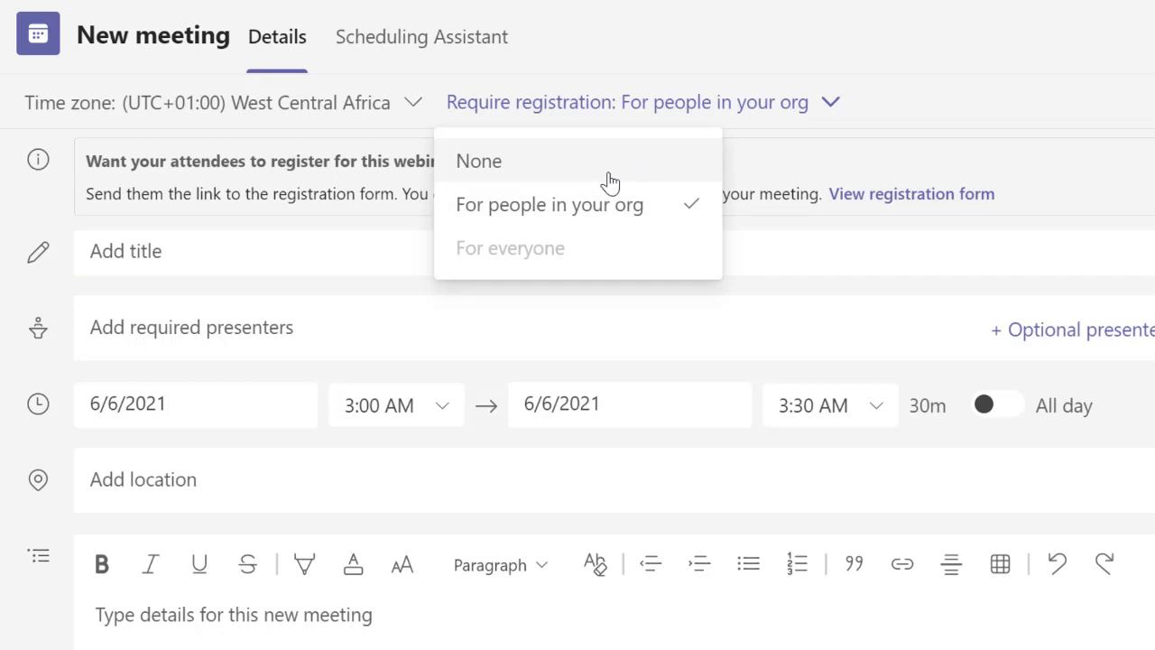
pyautogui.moveTo(609, 181)
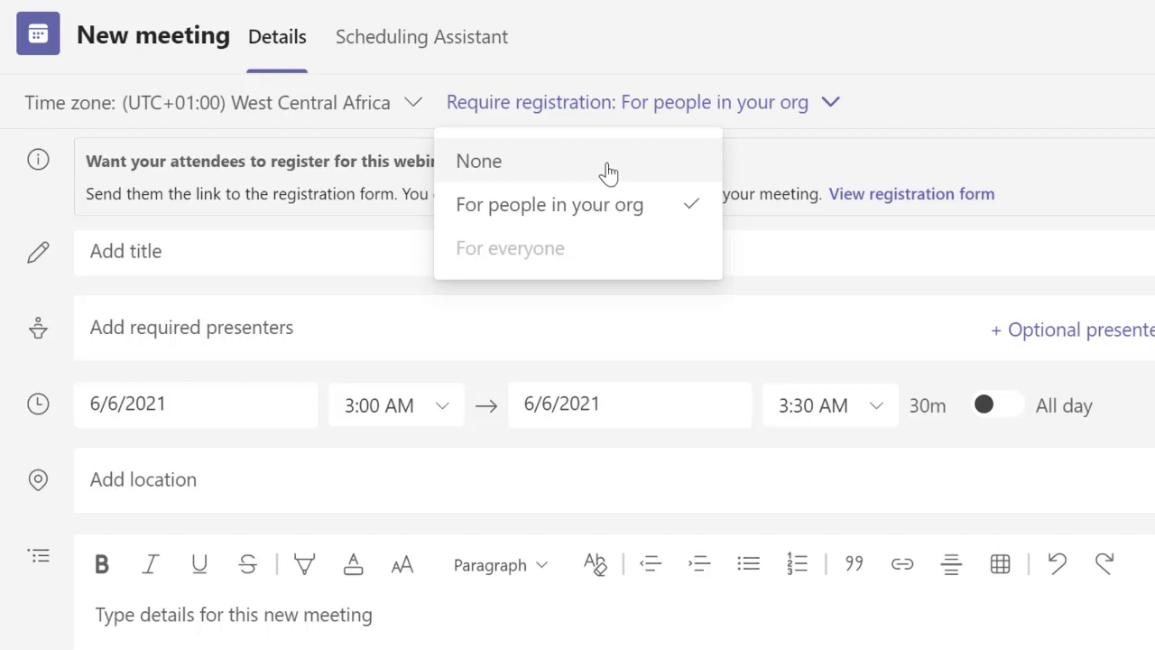
pyautogui.moveTo(573, 204)
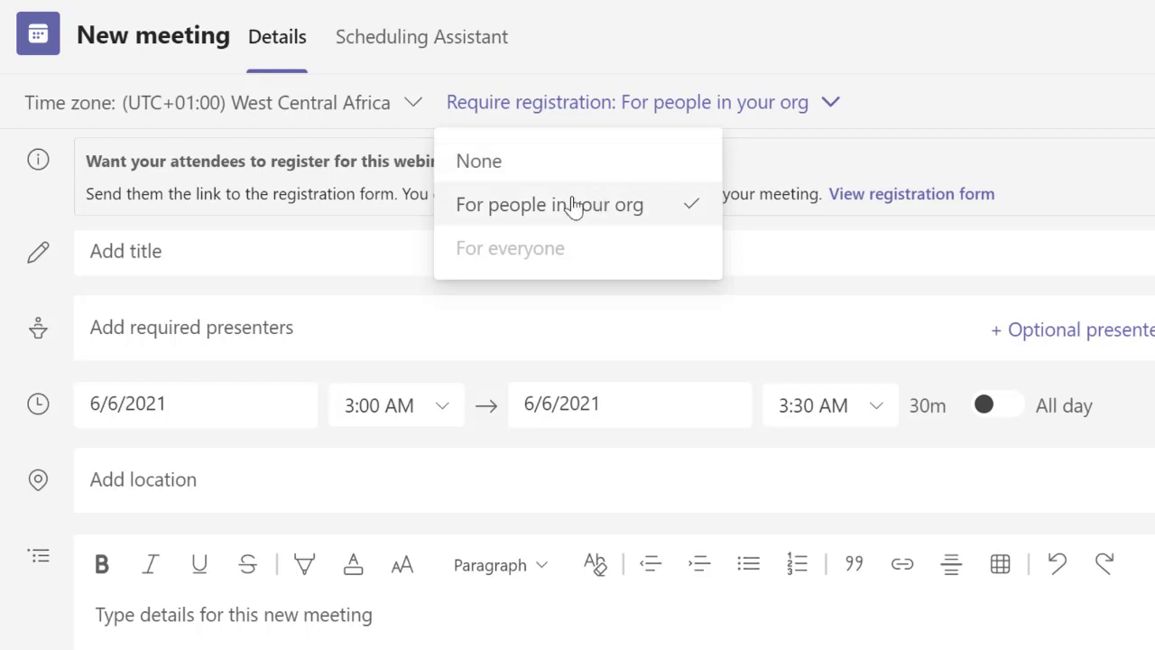
pyautogui.moveTo(577, 217)
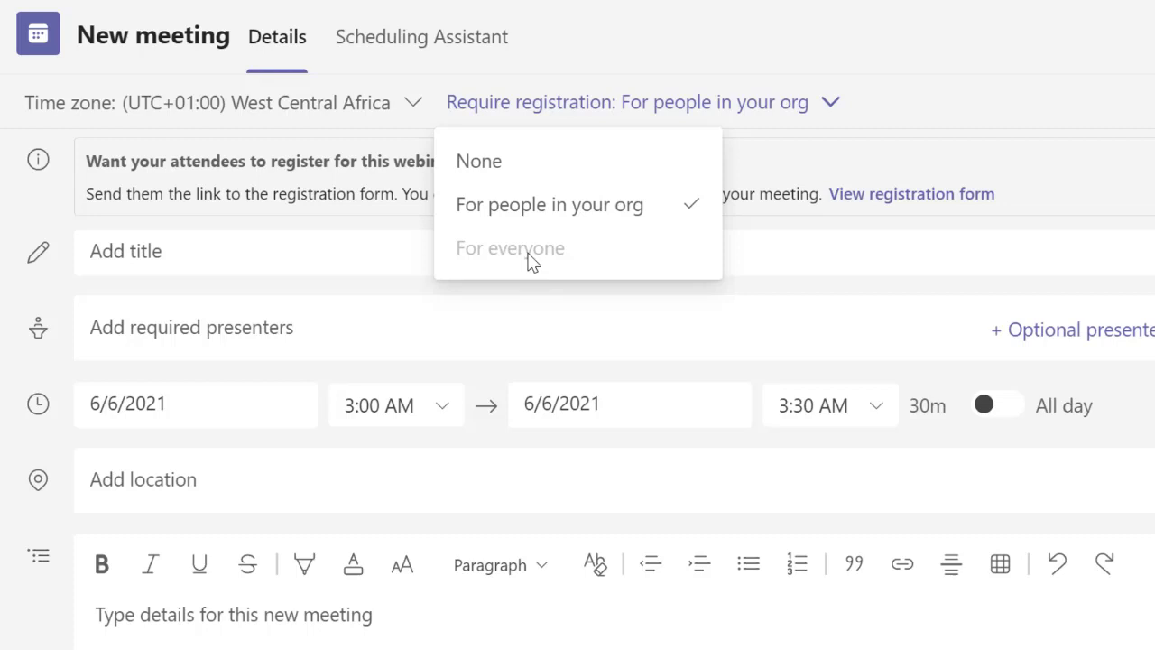
pyautogui.moveTo(537, 275)
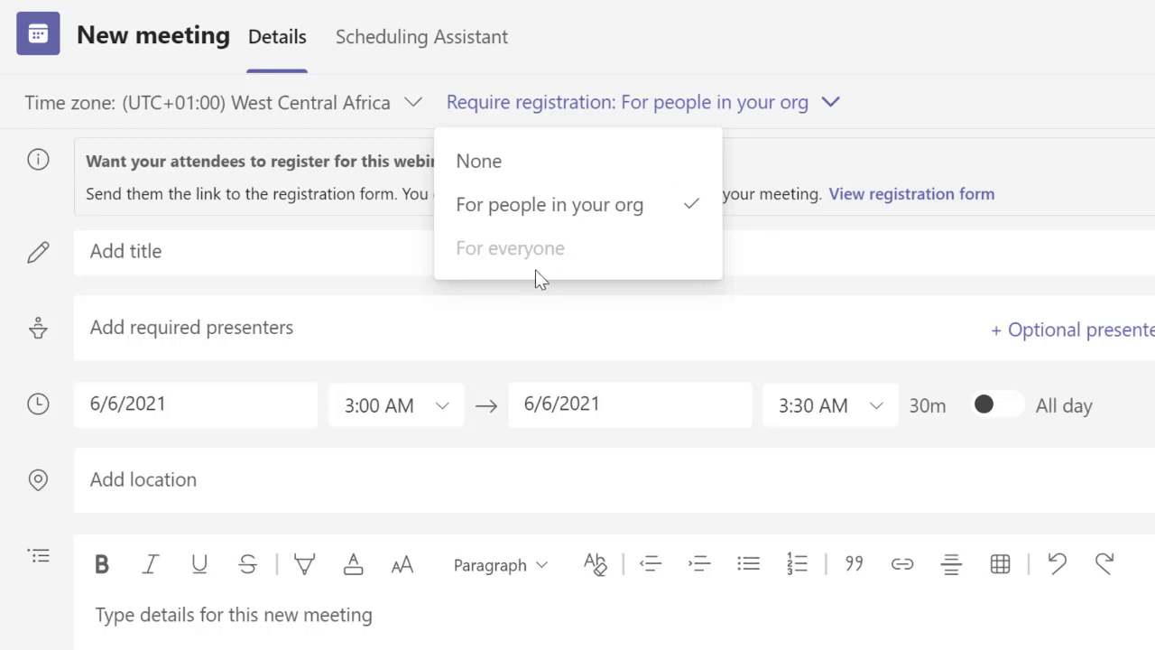
pyautogui.moveTo(537, 257)
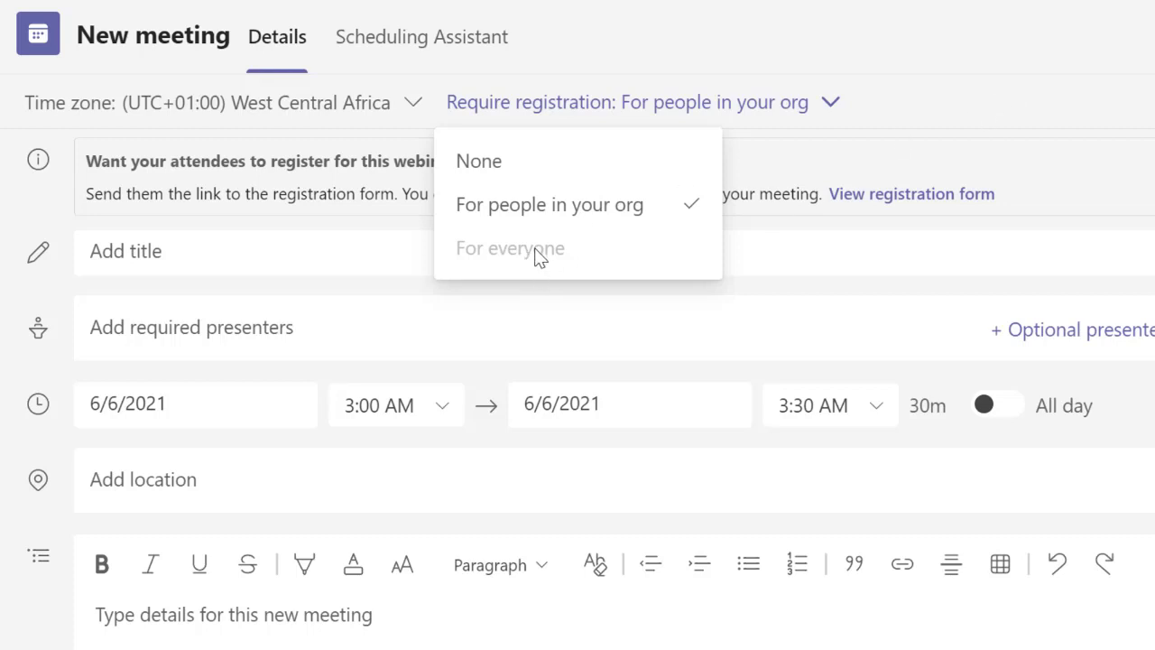
pyautogui.click(1105, 62)
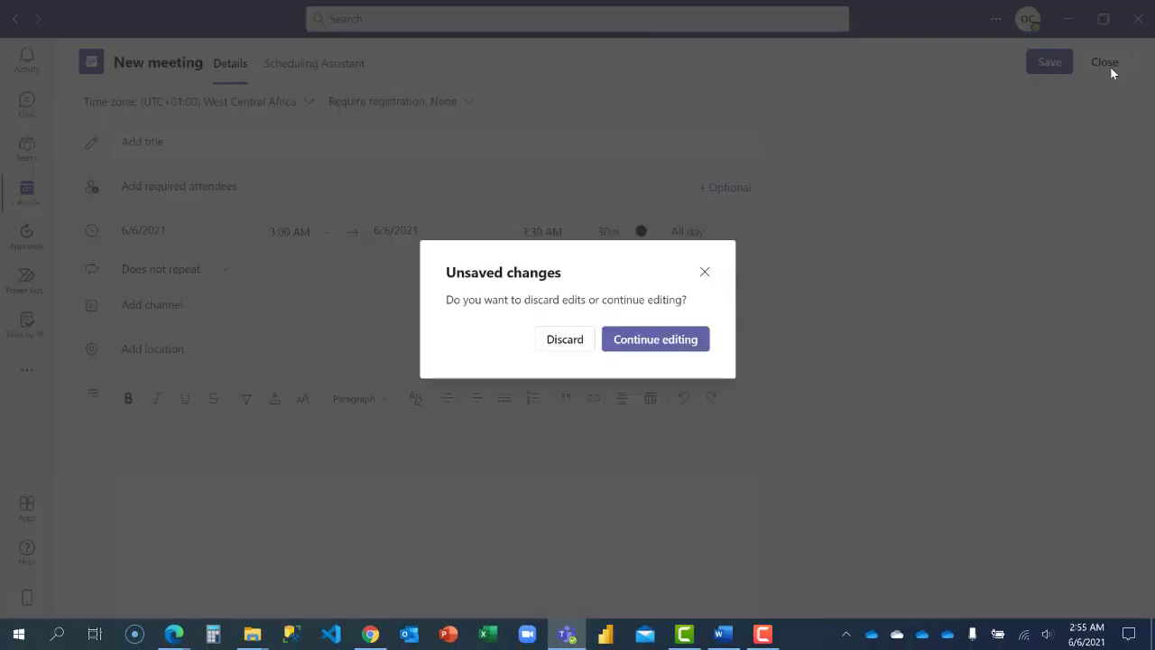
# Discard the unsaved webinar and start a live event titled 'Power Platform'
pyautogui.click(655, 338)
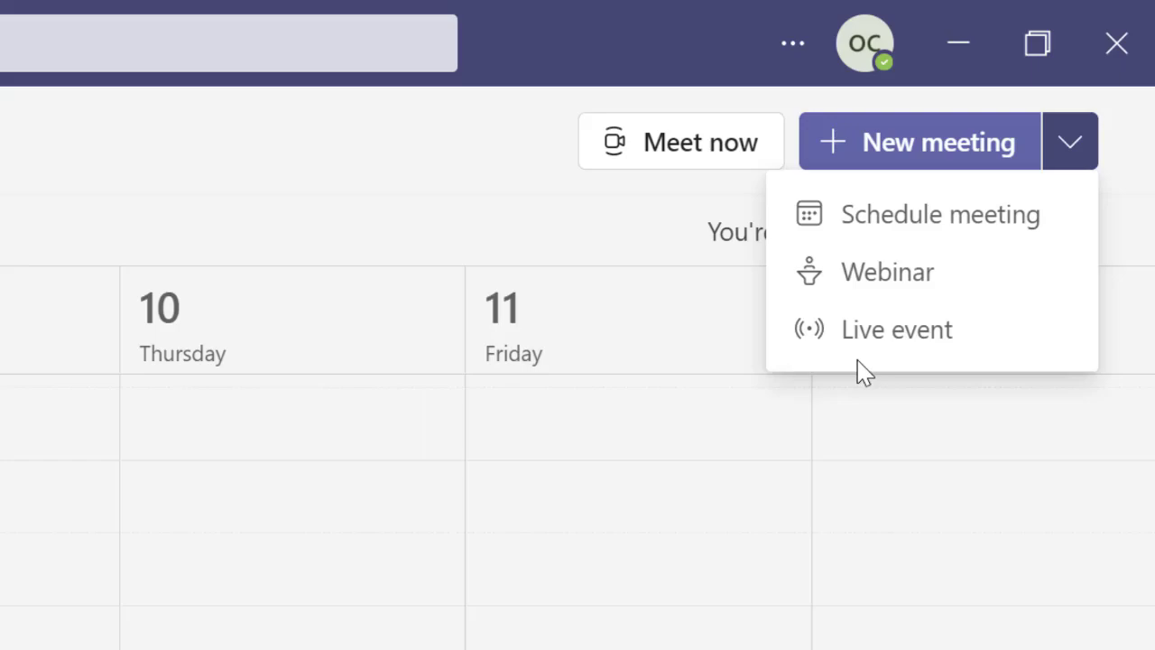
pyautogui.click(897, 328)
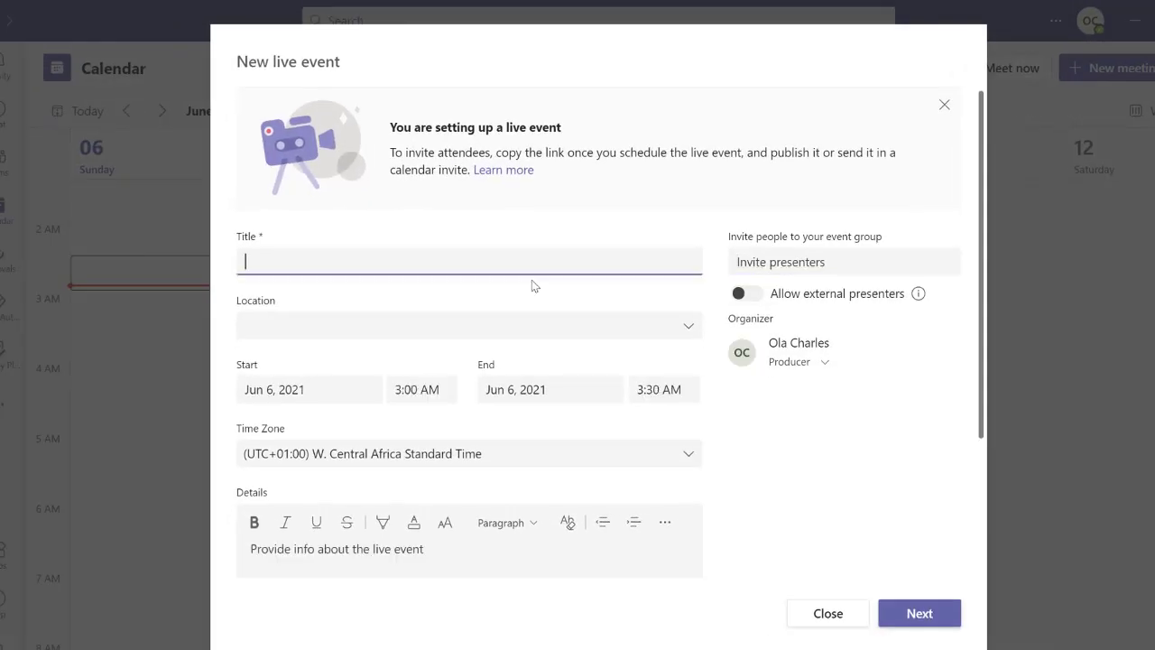
pyautogui.write('P')
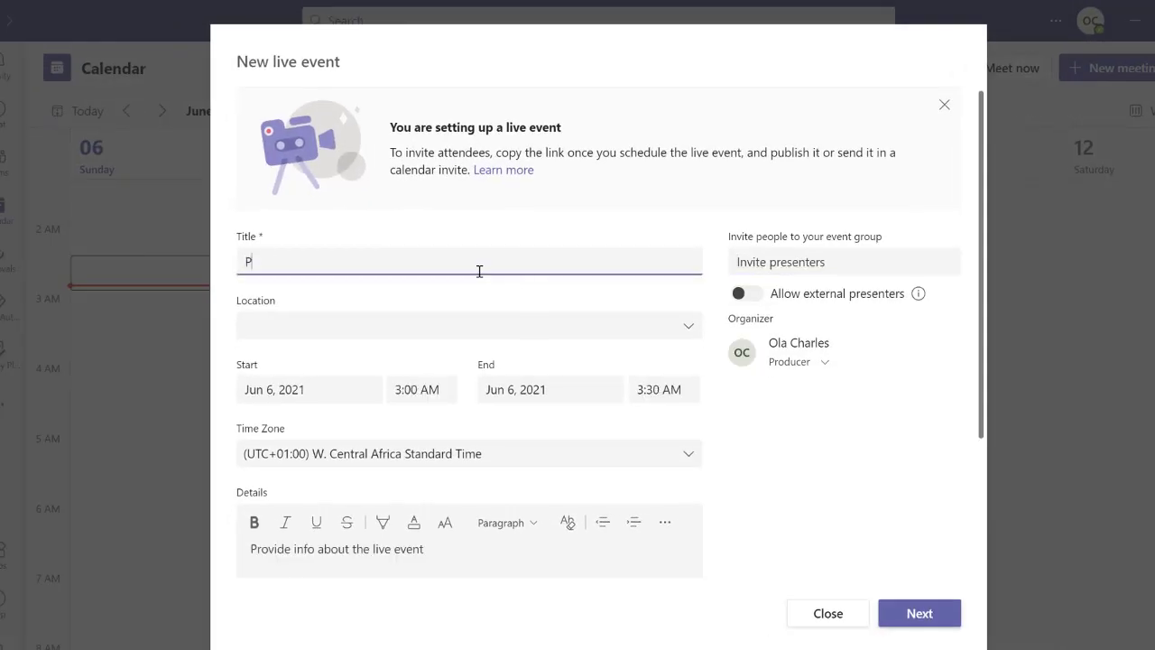
pyautogui.write('ower Platfo')
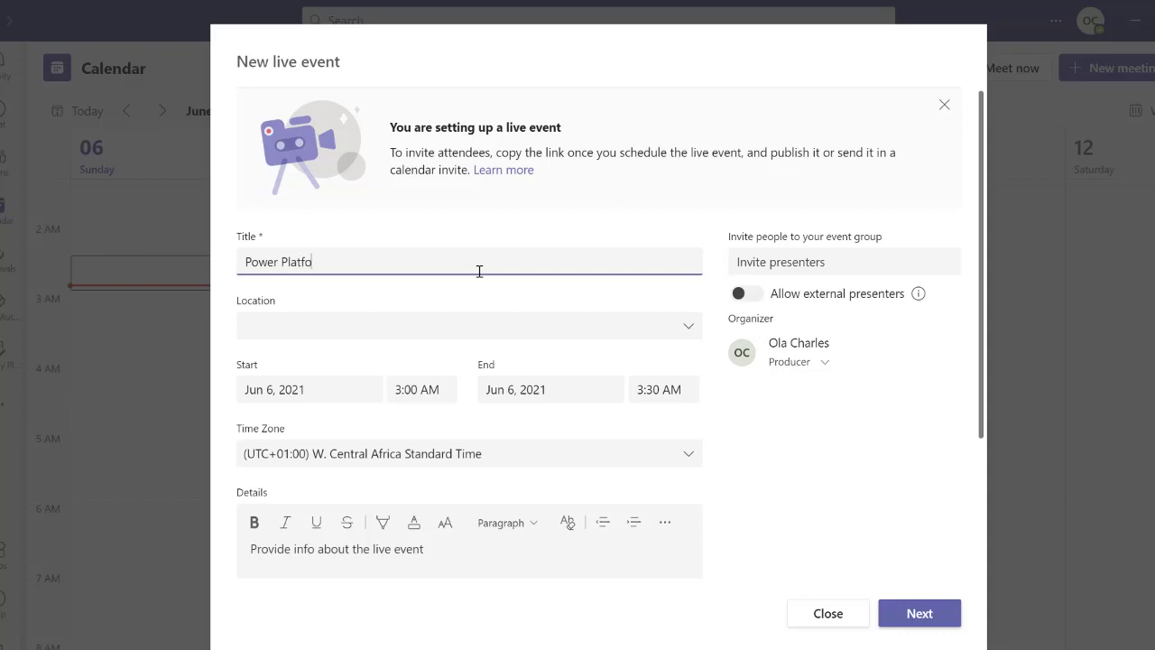
pyautogui.write('rm')
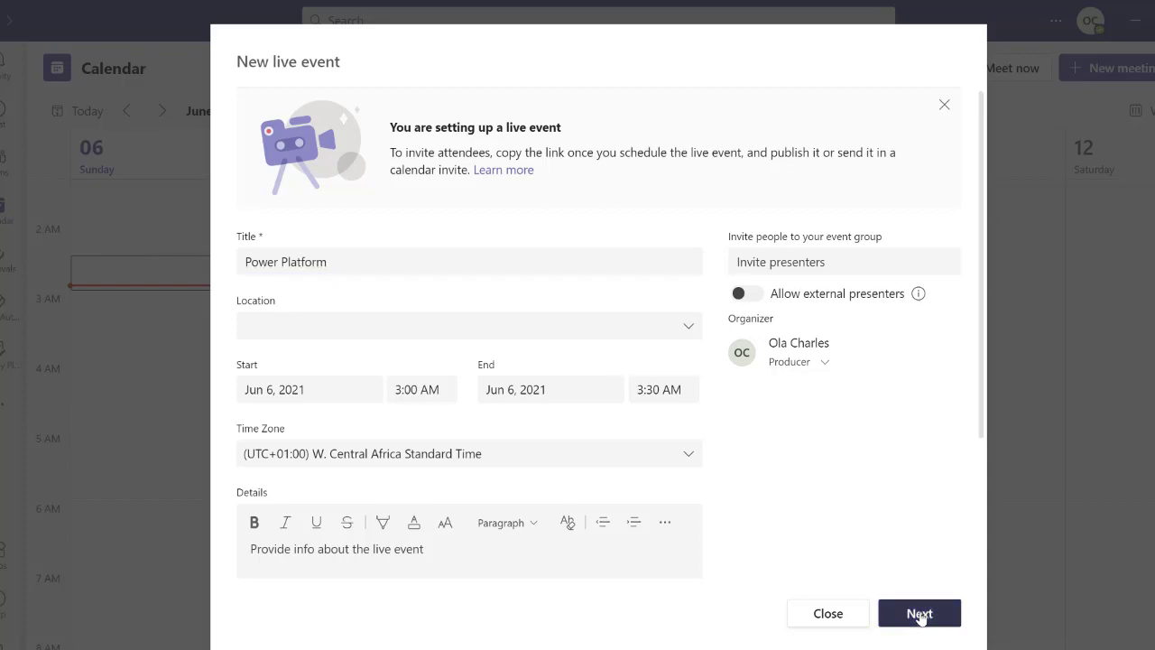
# Check the live event's permissions step, then close and discard the draft
pyautogui.click(919, 613)
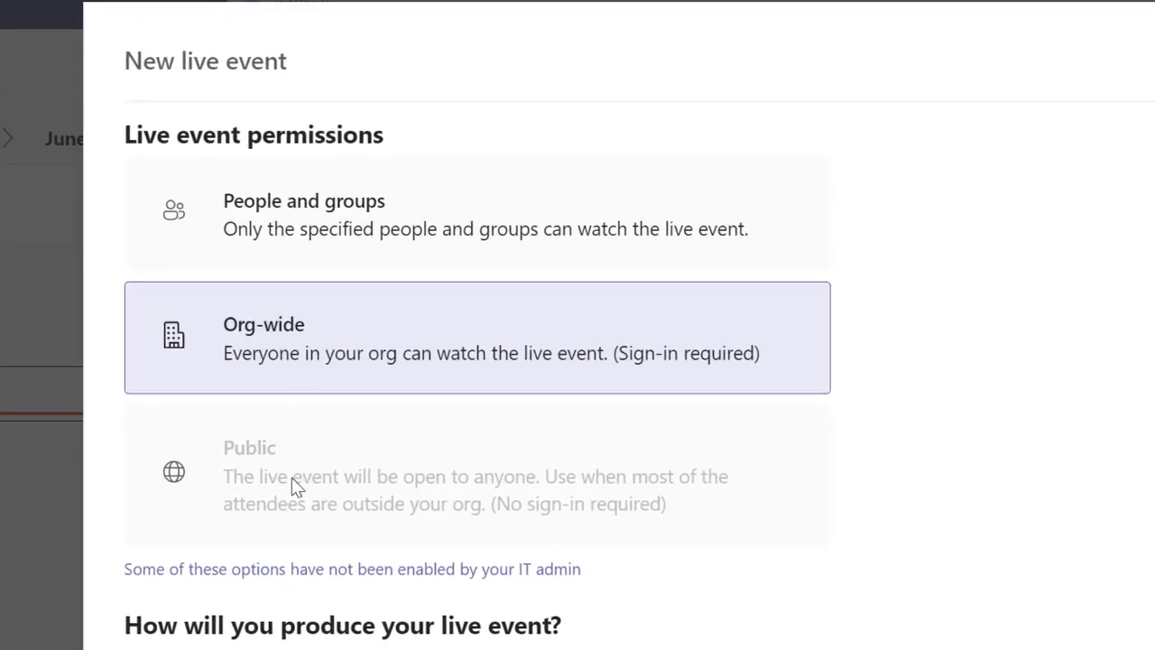
pyautogui.moveTo(268, 490)
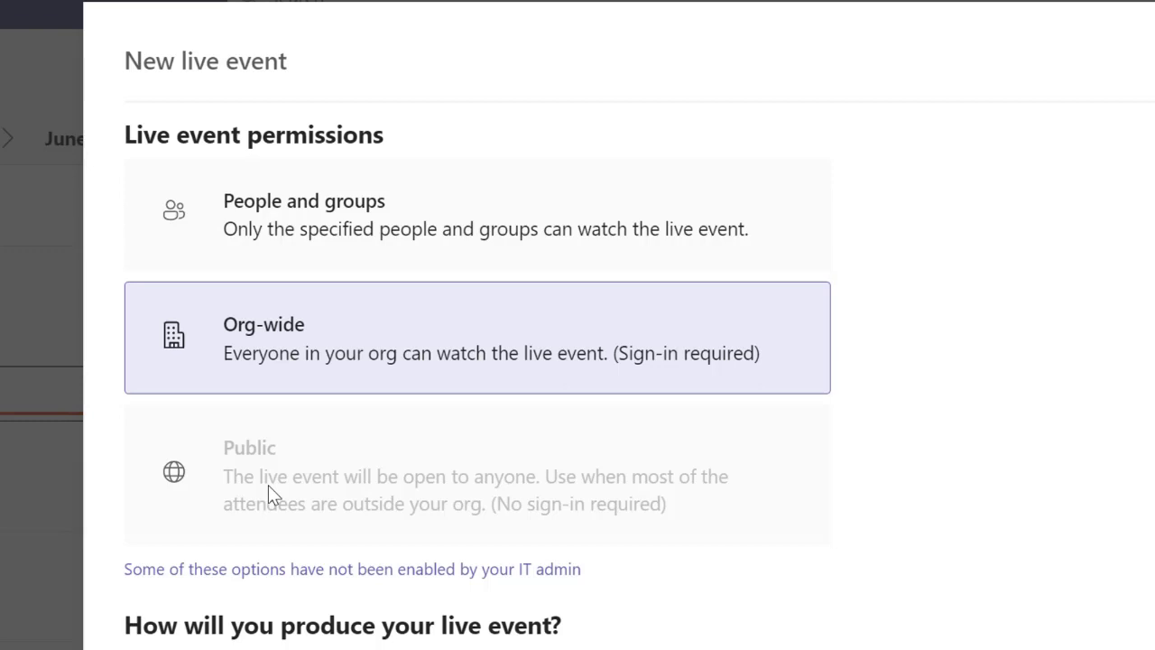
pyautogui.moveTo(352, 322)
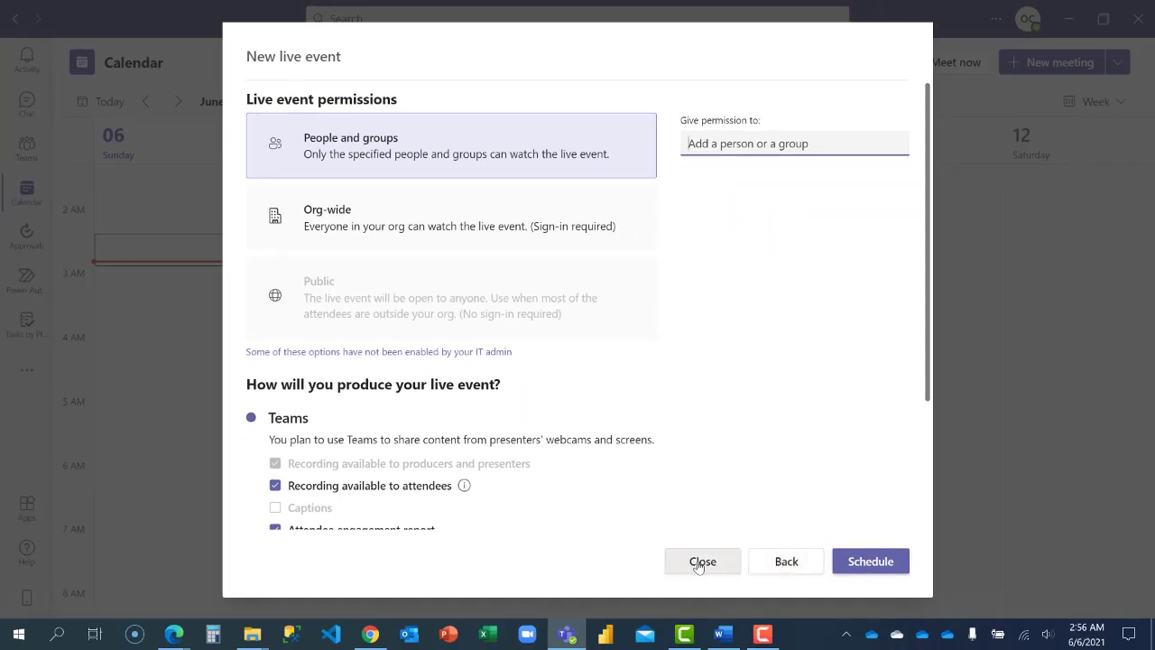
pyautogui.click(702, 561)
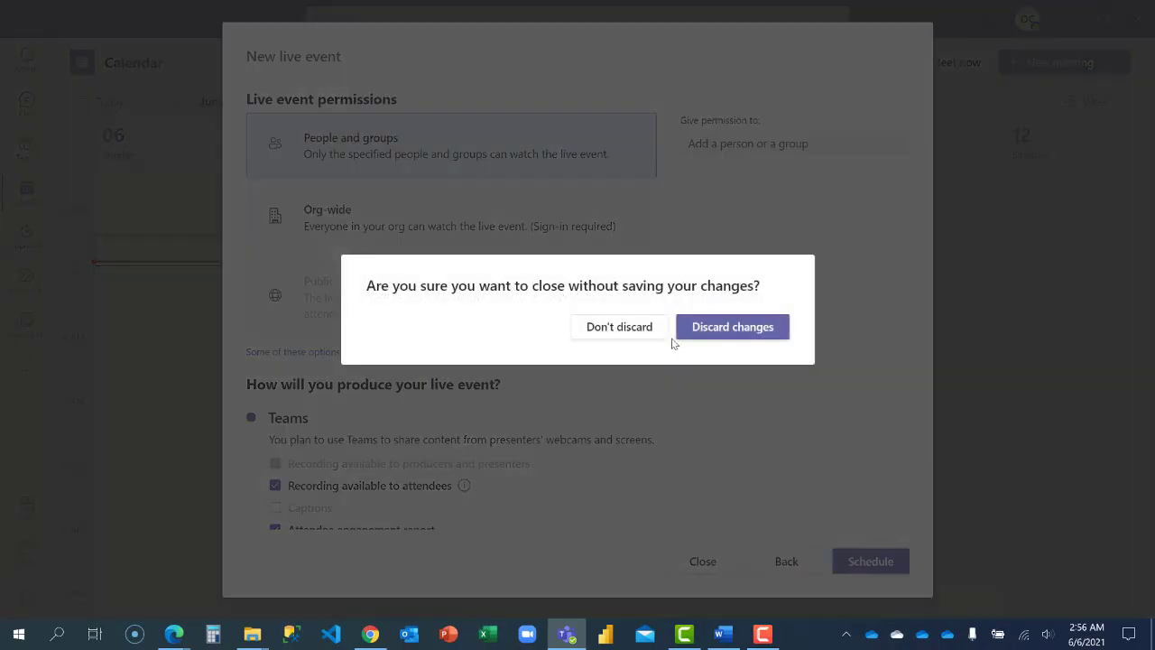
pyautogui.click(731, 326)
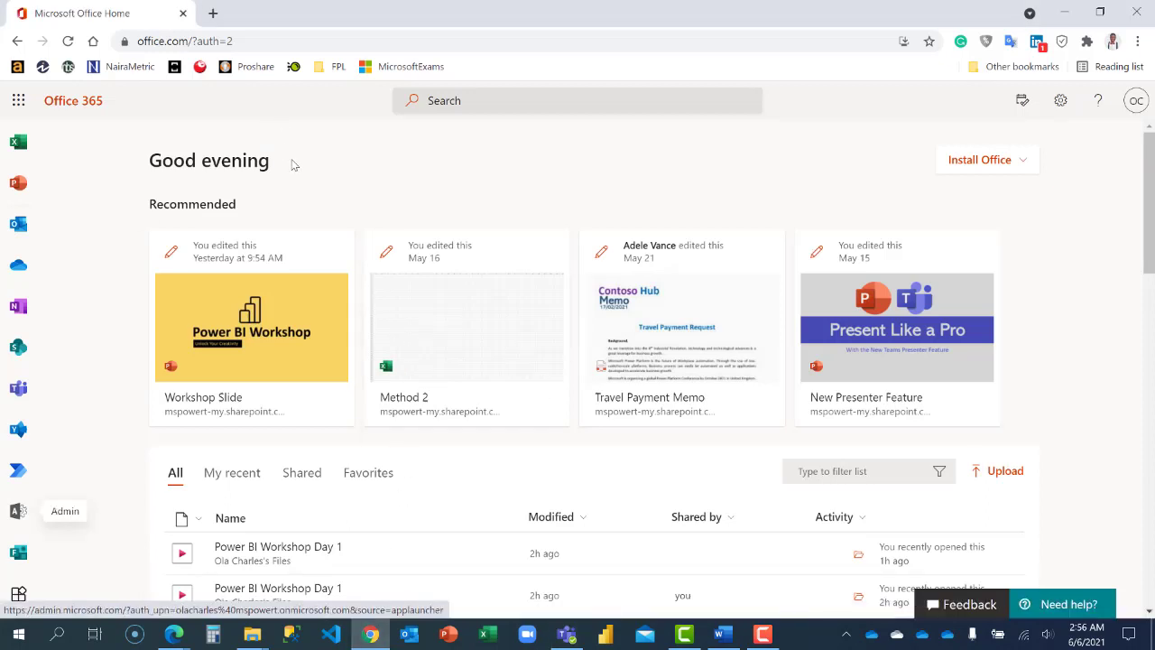
pyautogui.moveTo(291, 166)
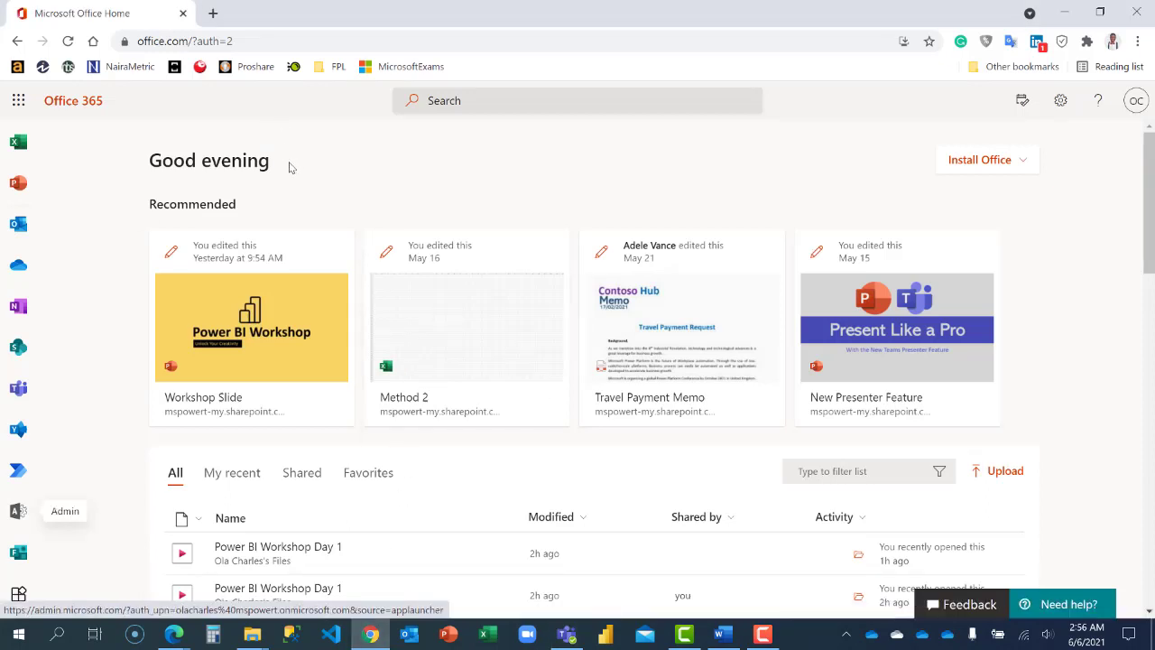
pyautogui.moveTo(302, 165)
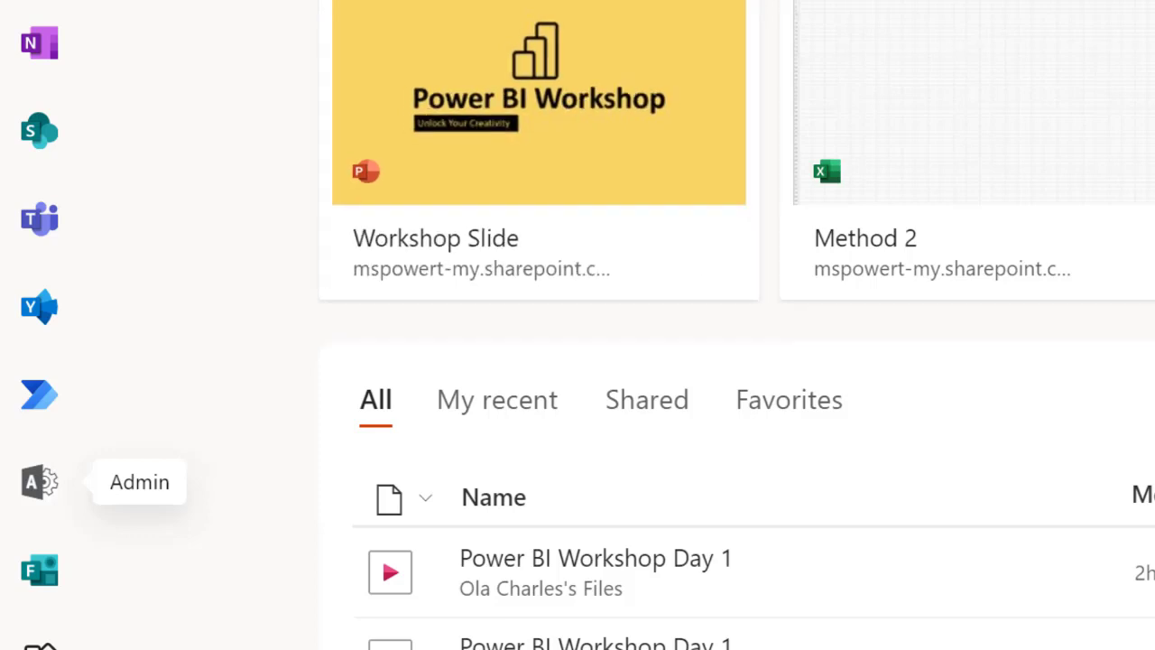
pyautogui.moveTo(39, 570)
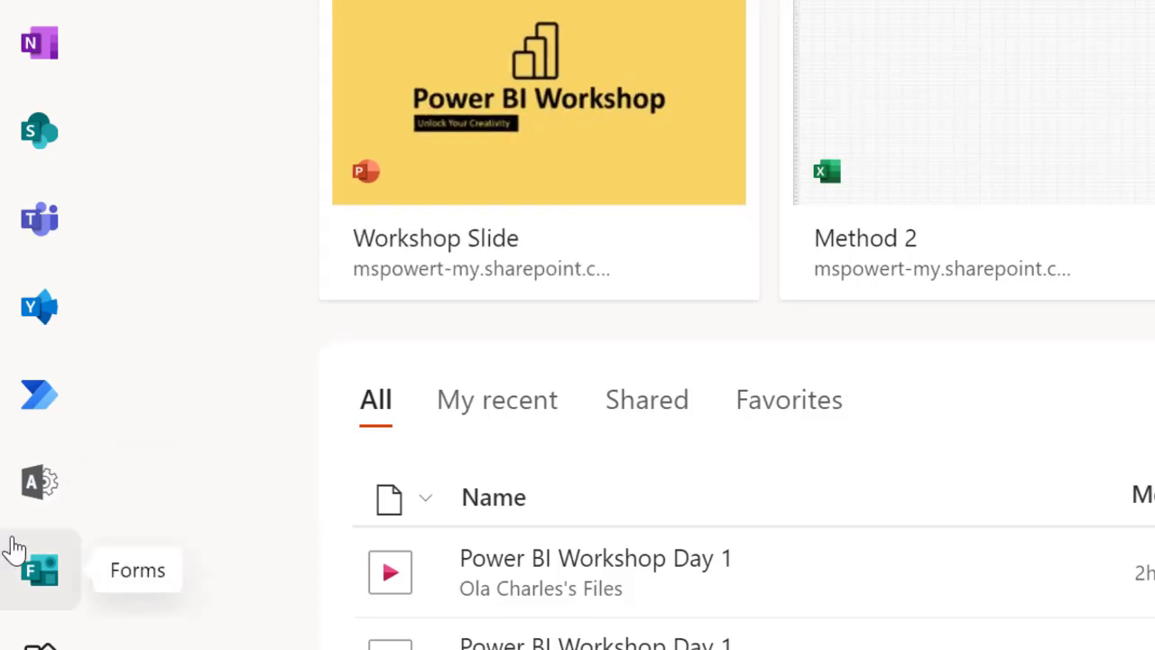
pyautogui.moveTo(38, 481)
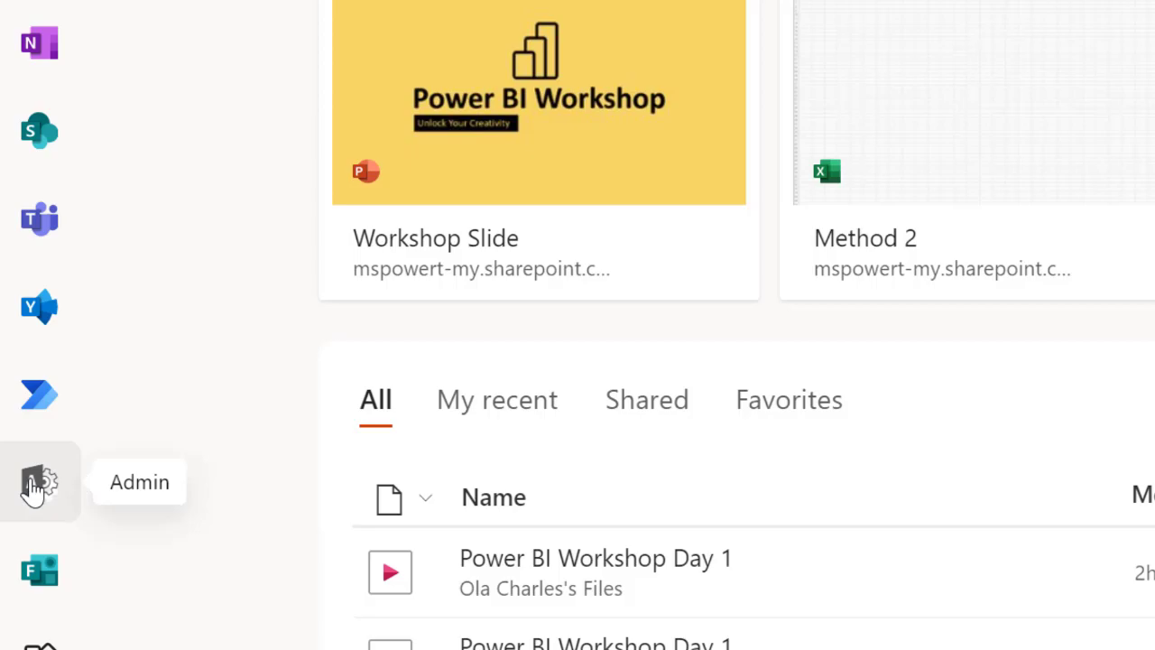
# Open the Microsoft 365 admin center from the Office 365 app rail
pyautogui.click(39, 482)
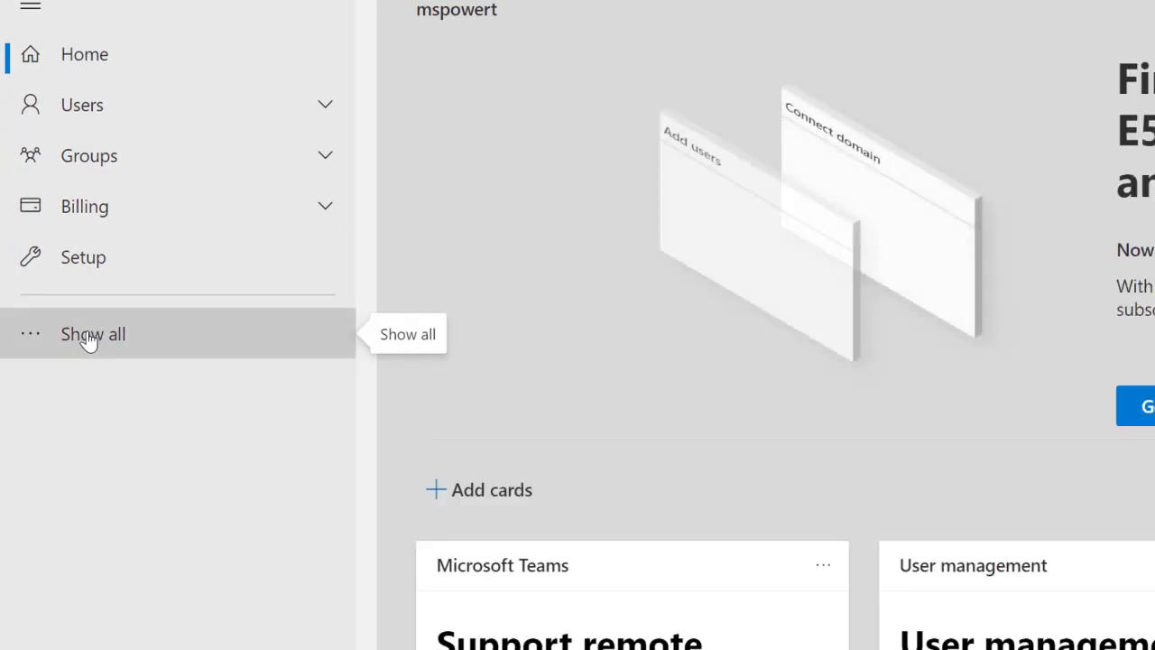
# Go through Show all to the Teams admin center and expand Meetings
pyautogui.click(92, 333)
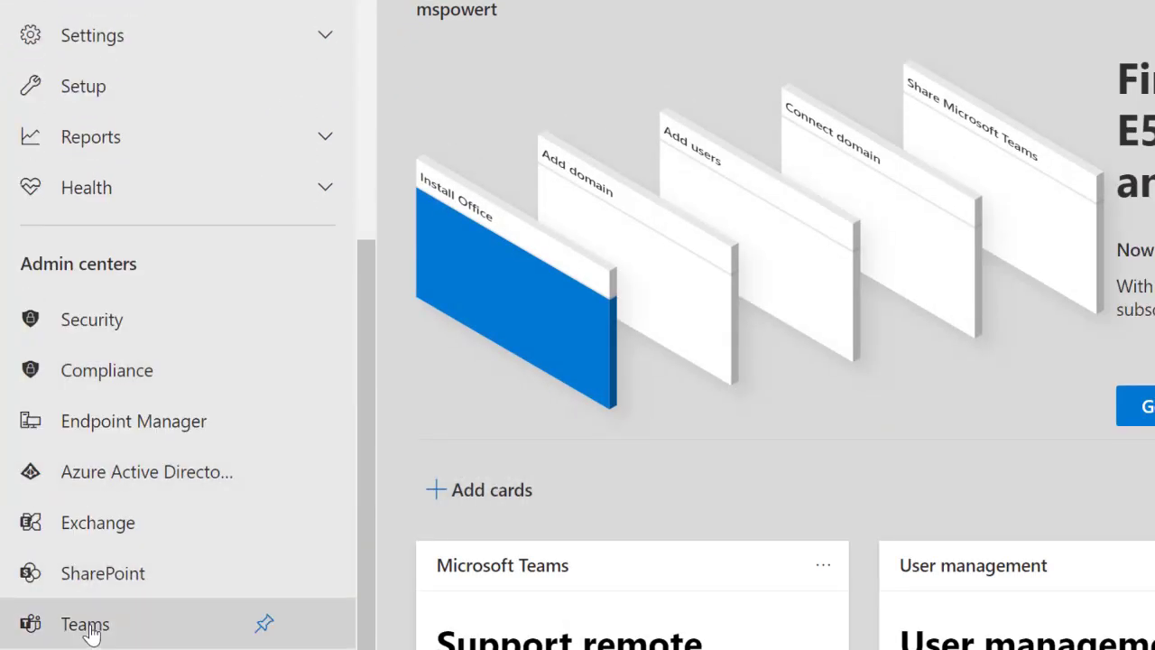
pyautogui.moveTo(85, 624)
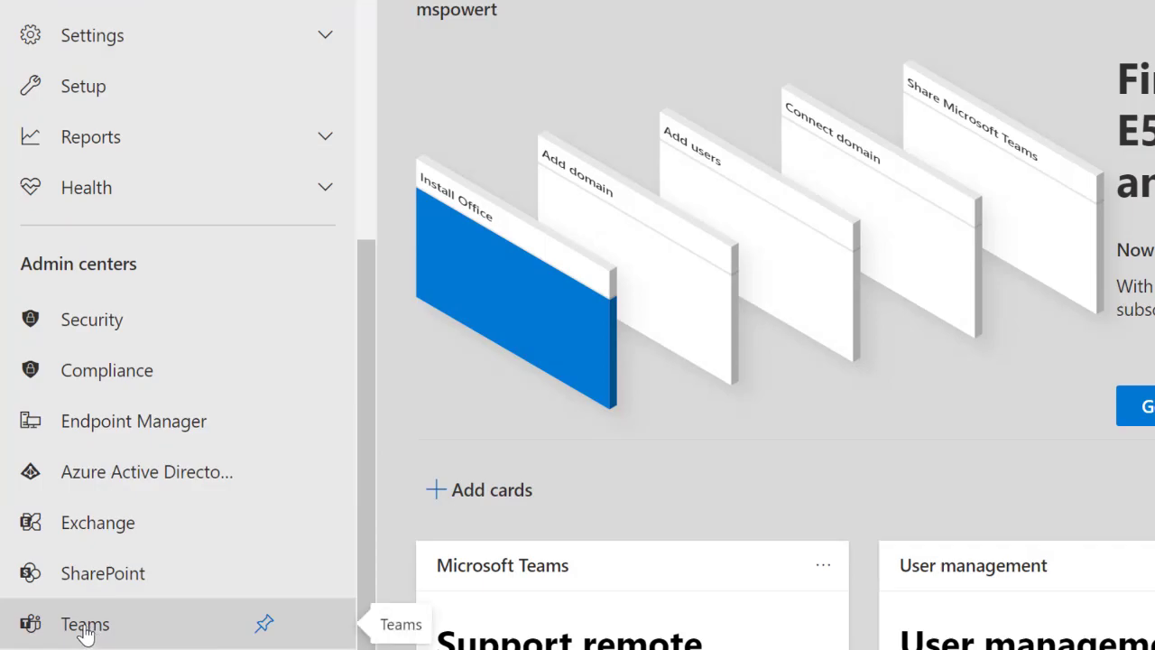
pyautogui.click(84, 624)
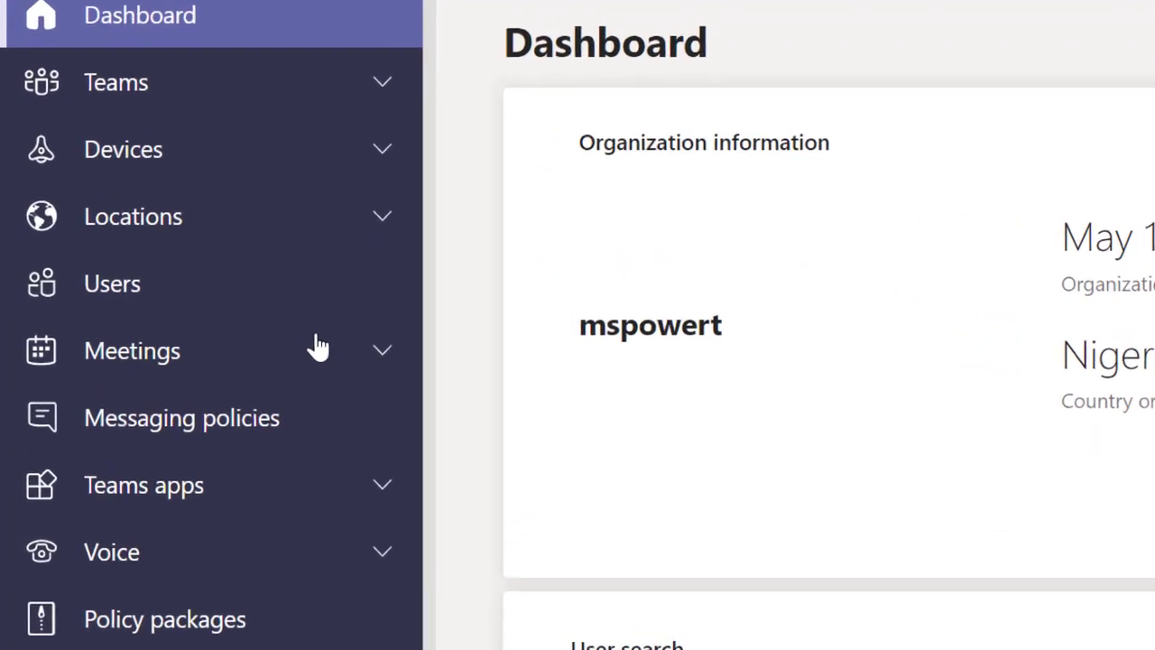
pyautogui.click(132, 350)
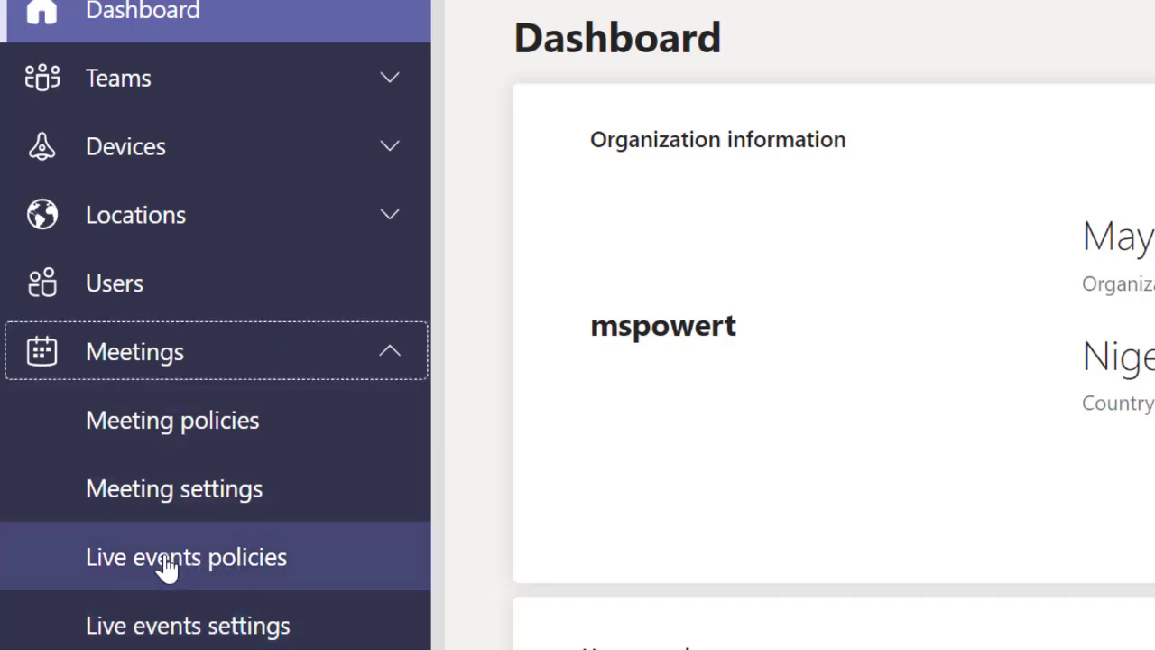
# Try Everyone in the Global policy's 'Who can join', then revert to organization-only
pyautogui.click(186, 557)
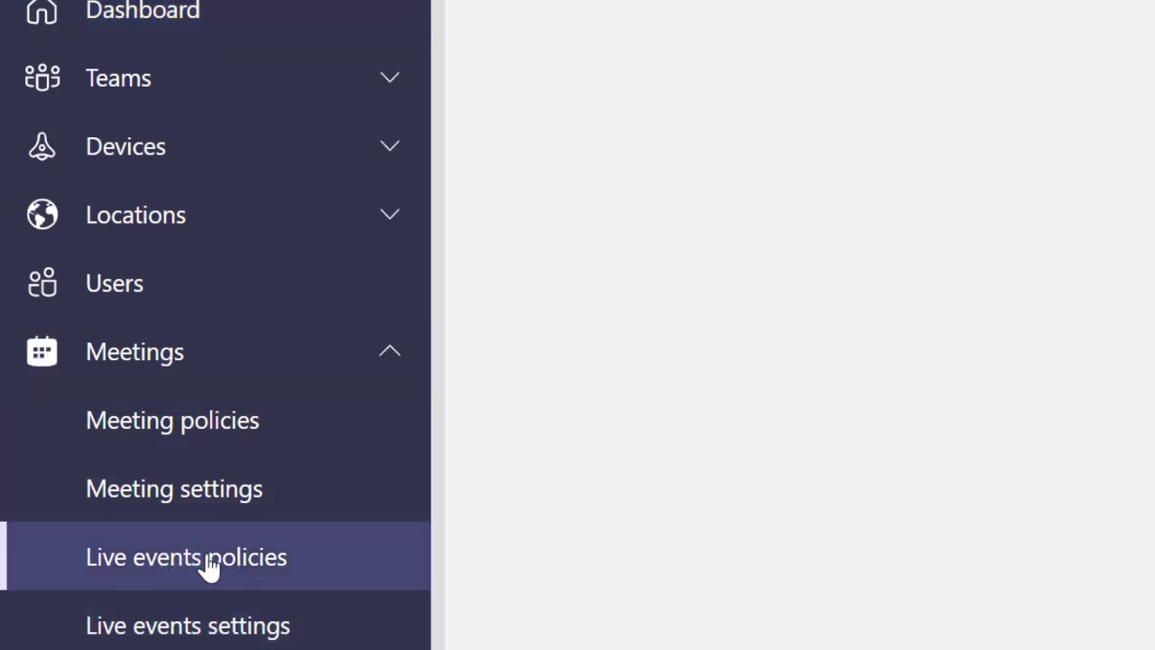
pyautogui.click(186, 557)
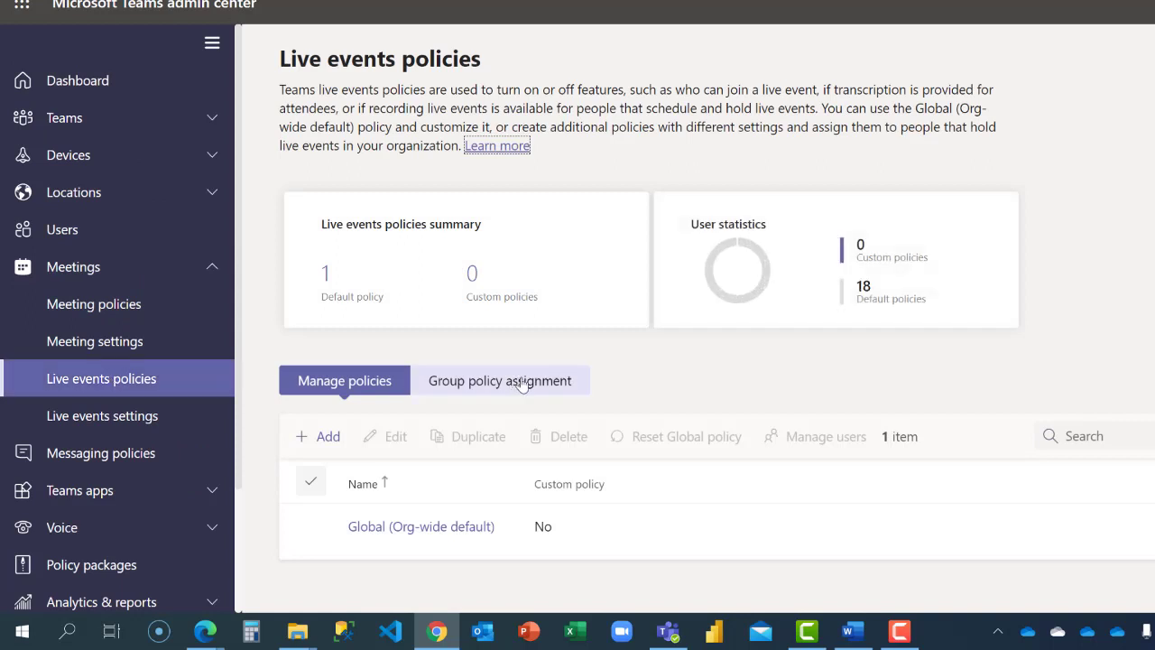
pyautogui.moveTo(641, 383)
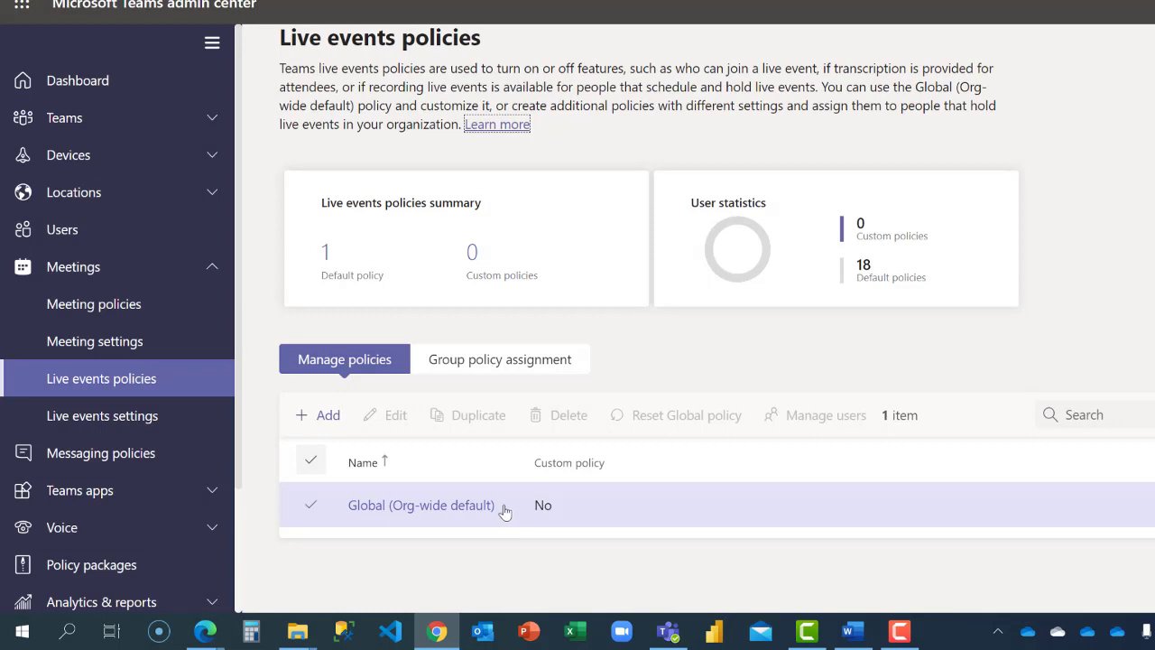
pyautogui.click(422, 504)
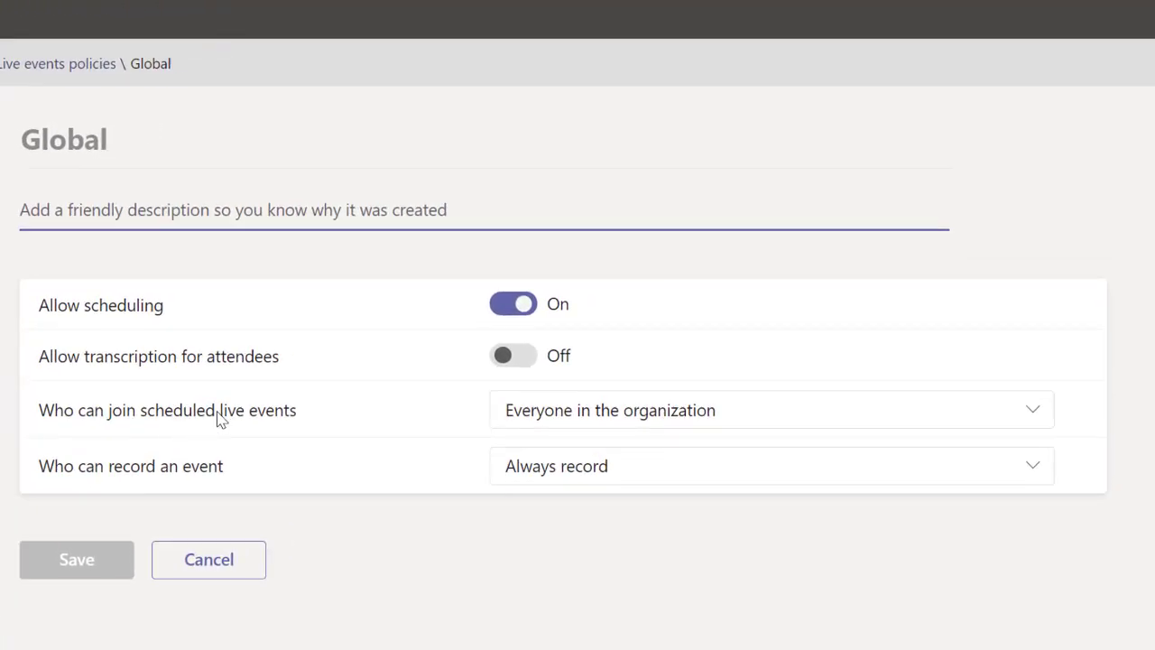
pyautogui.moveTo(662, 418)
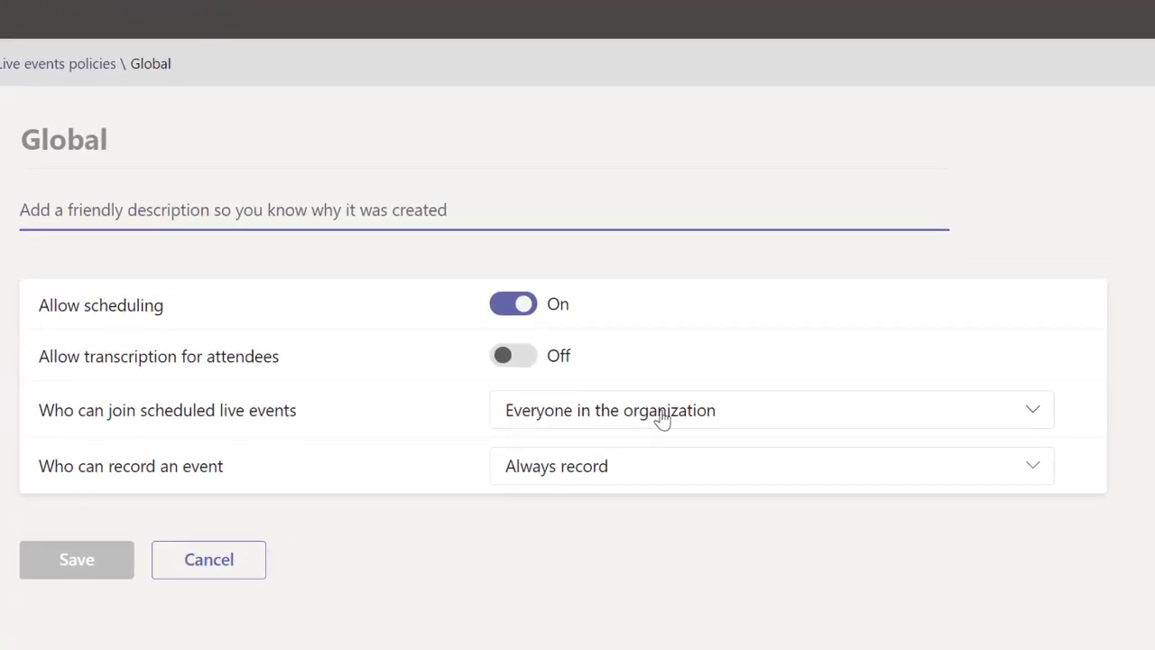
pyautogui.click(770, 409)
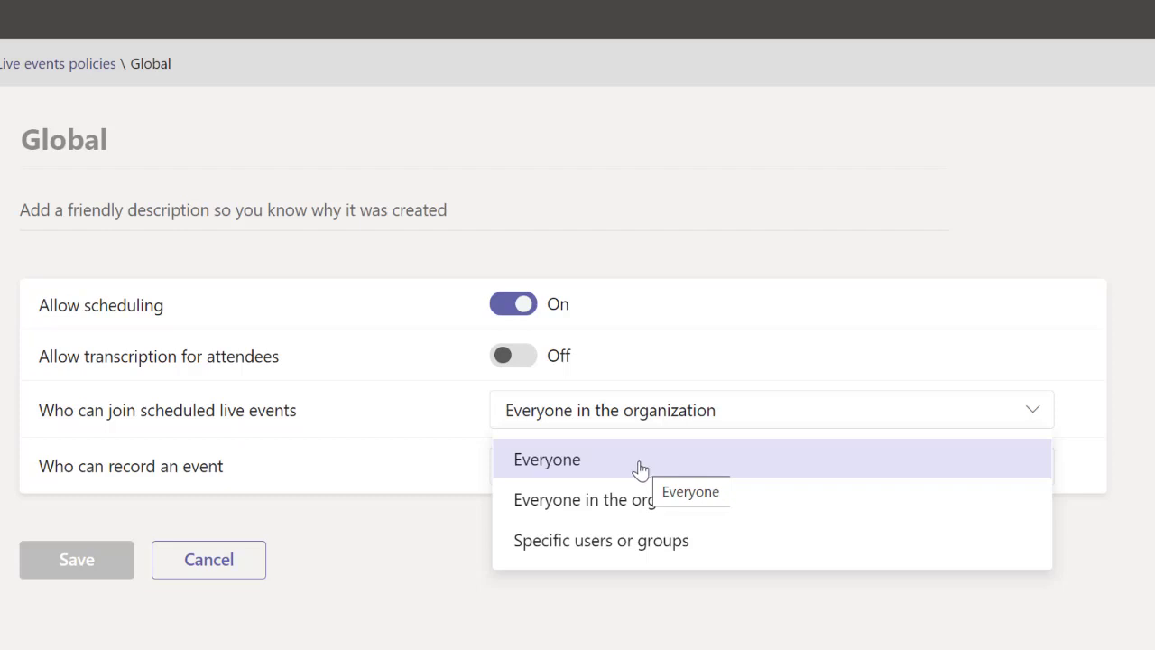
pyautogui.click(547, 458)
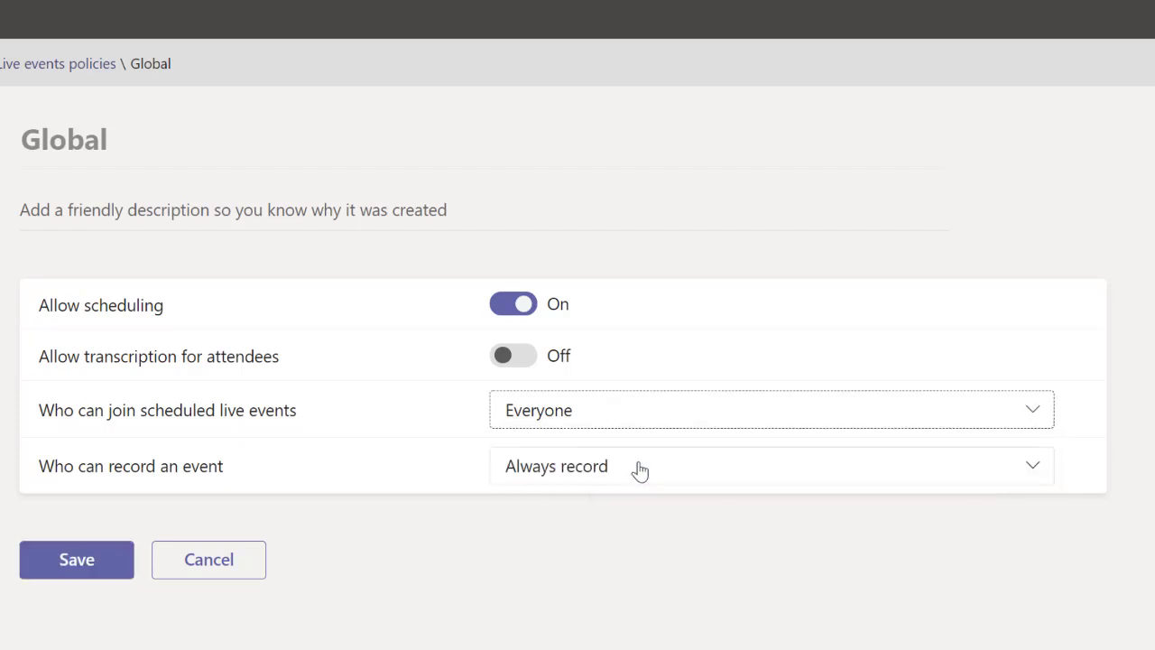
pyautogui.moveTo(503, 471)
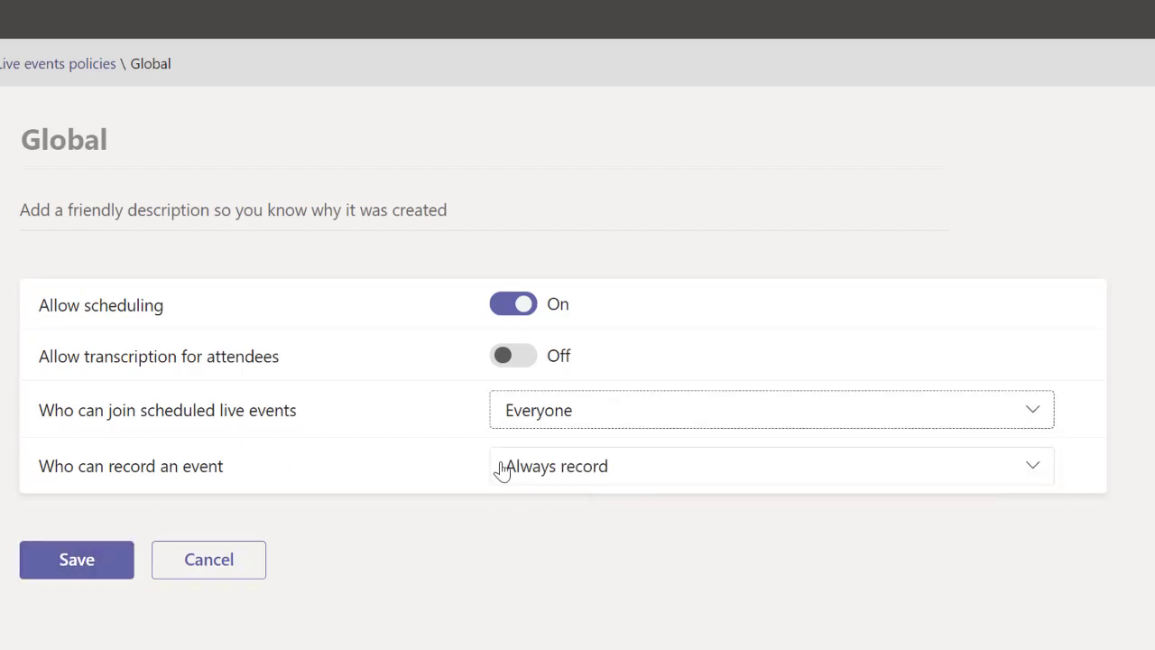
pyautogui.click(772, 410)
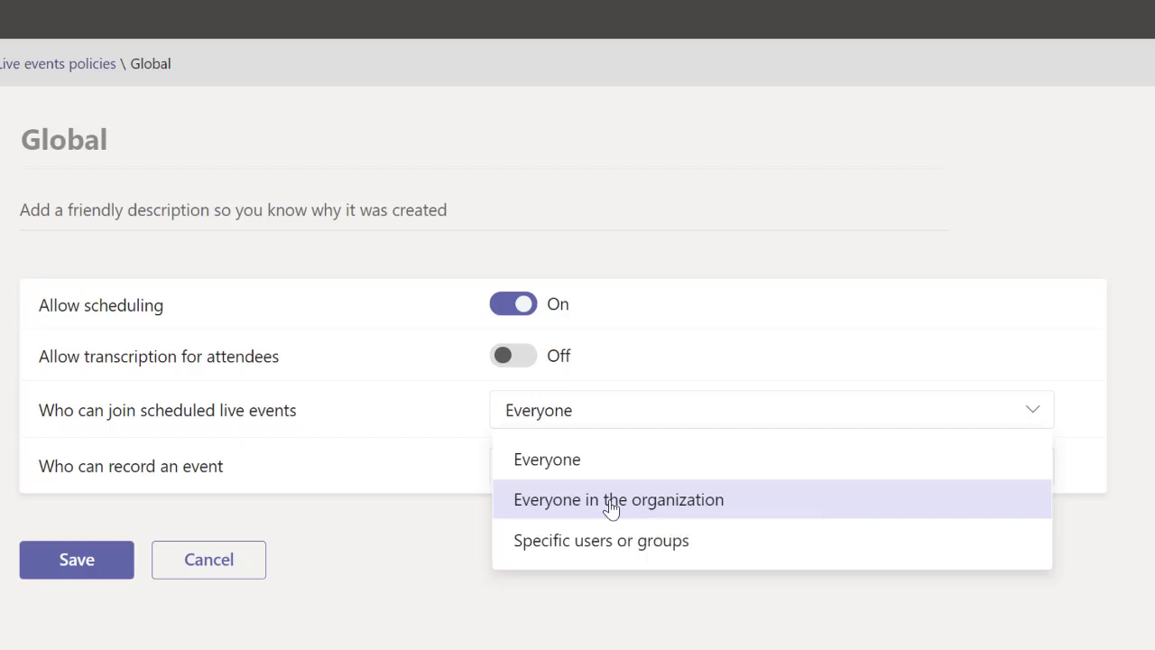
pyautogui.click(207, 559)
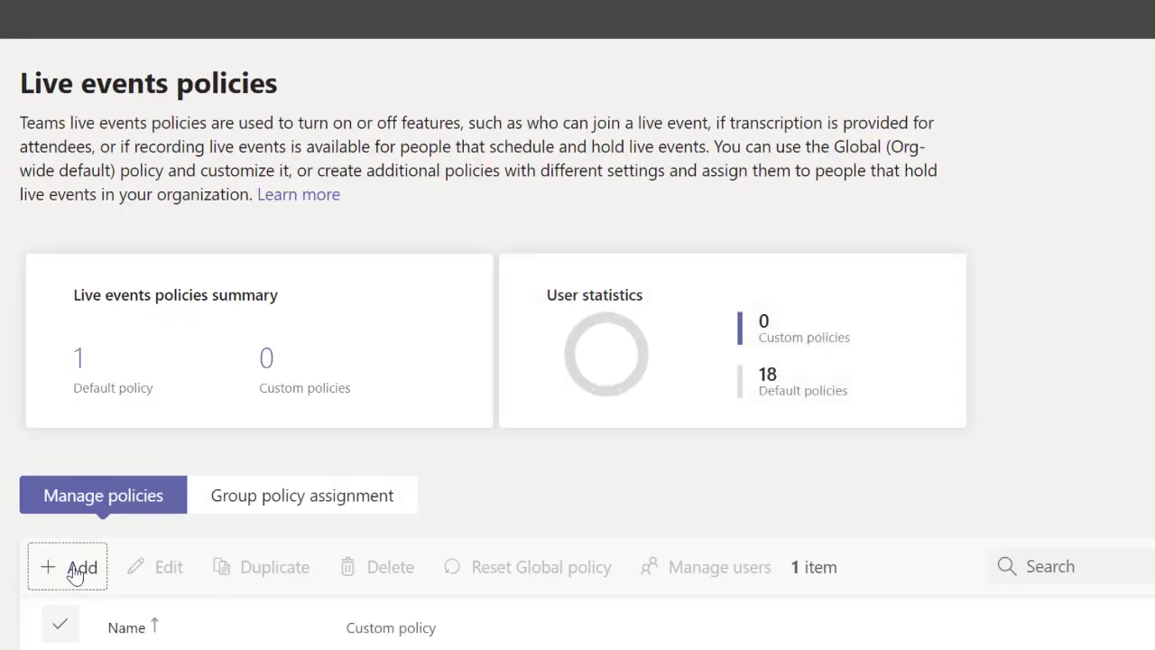
# Add a new live events policy named 'Live Event Creator' and save it
pyautogui.click(67, 567)
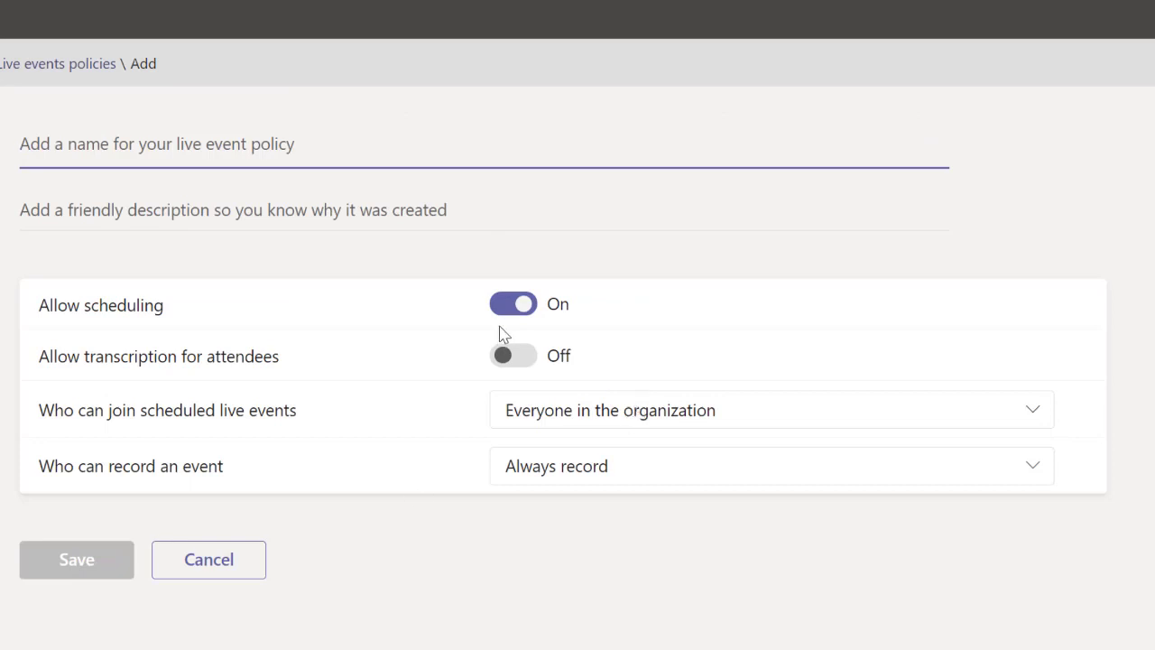
pyautogui.write('Live')
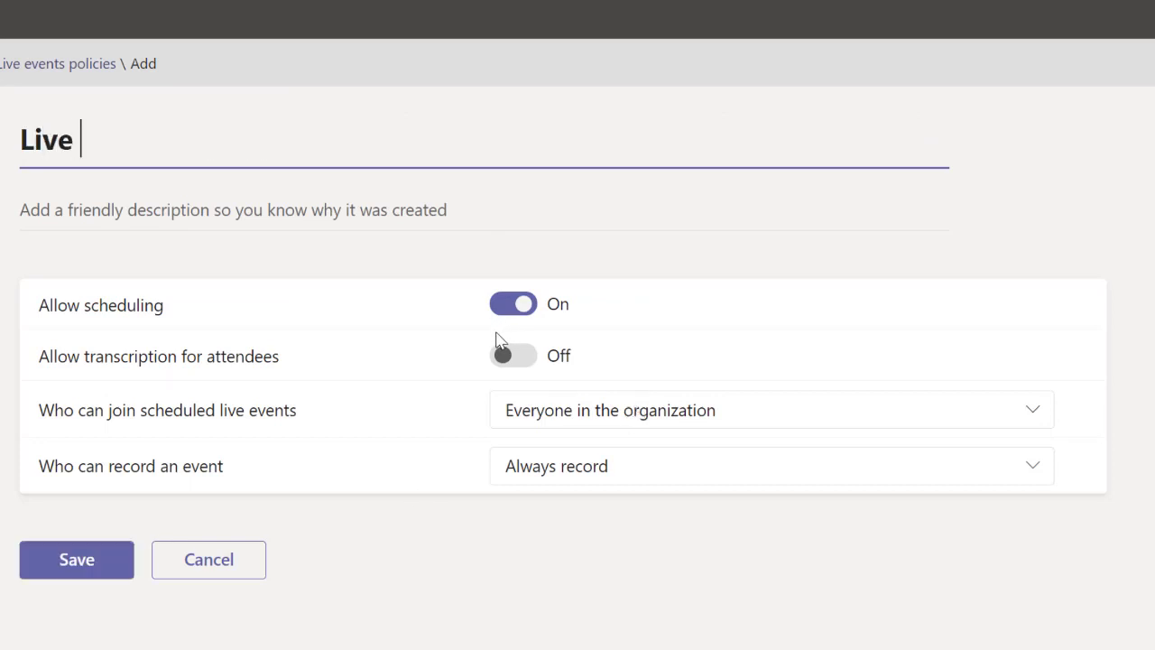
pyautogui.write('Event Creator')
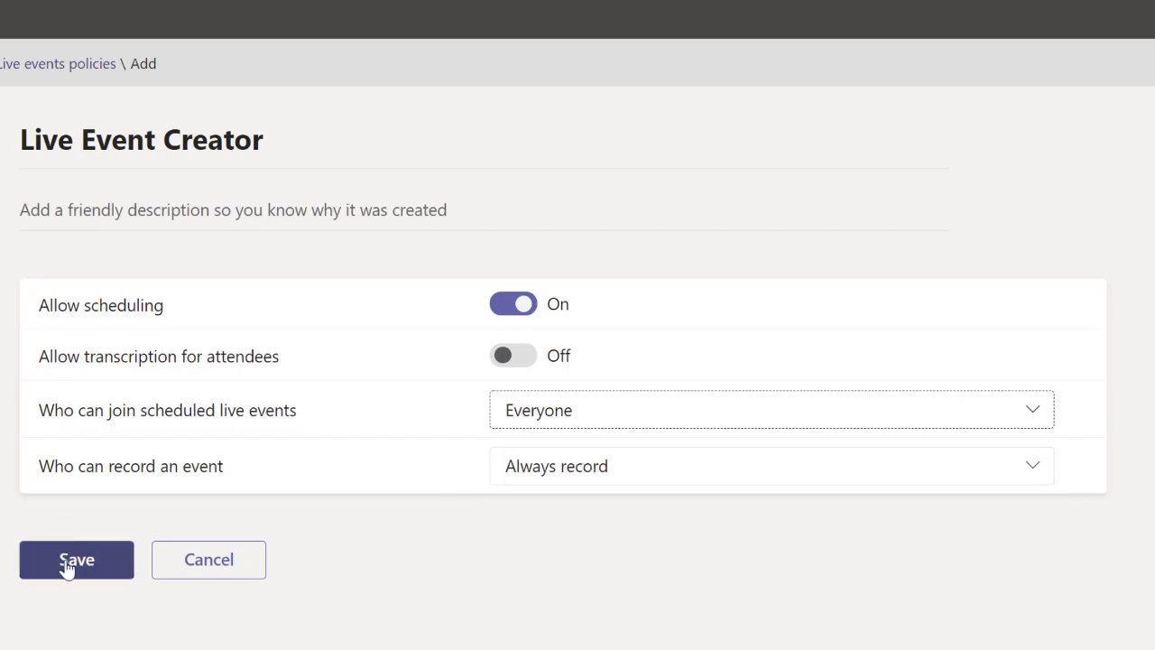
pyautogui.click(77, 559)
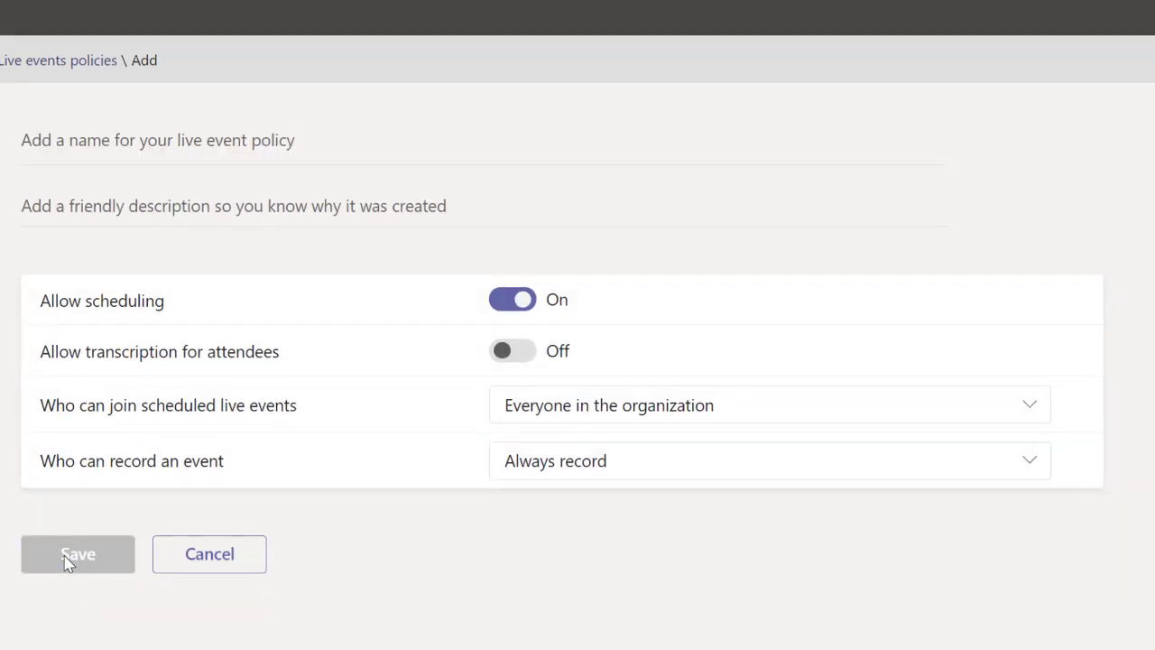
pyautogui.click(78, 553)
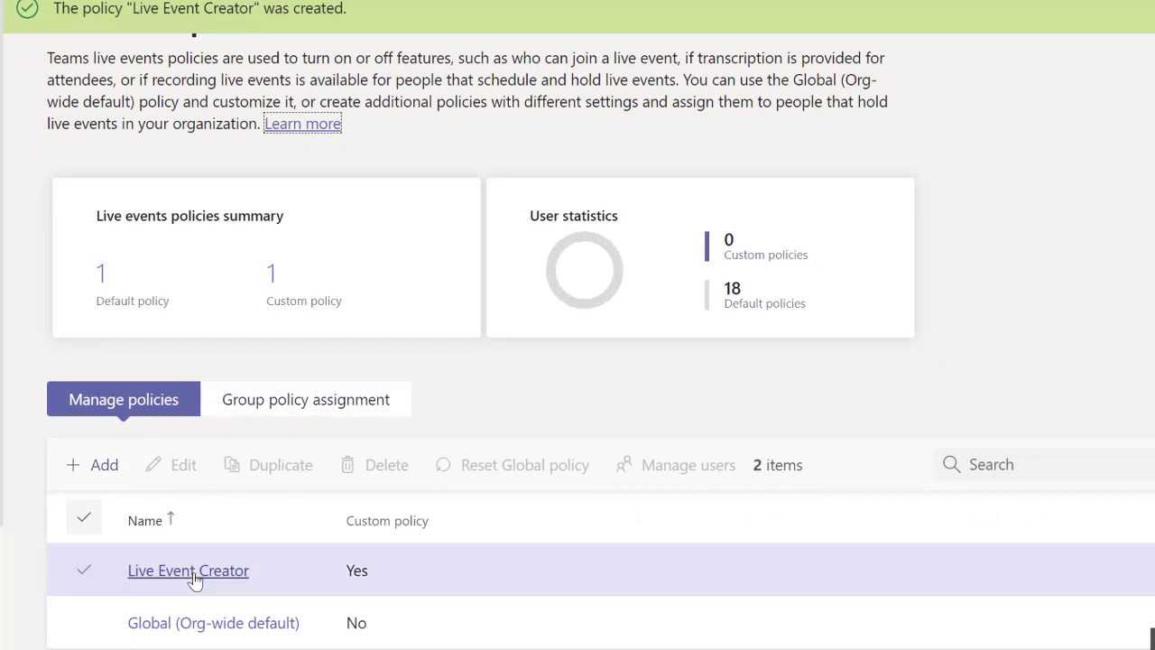
# Assign Live Event Creator to users olacha and adele and apply the assignment
pyautogui.click(187, 570)
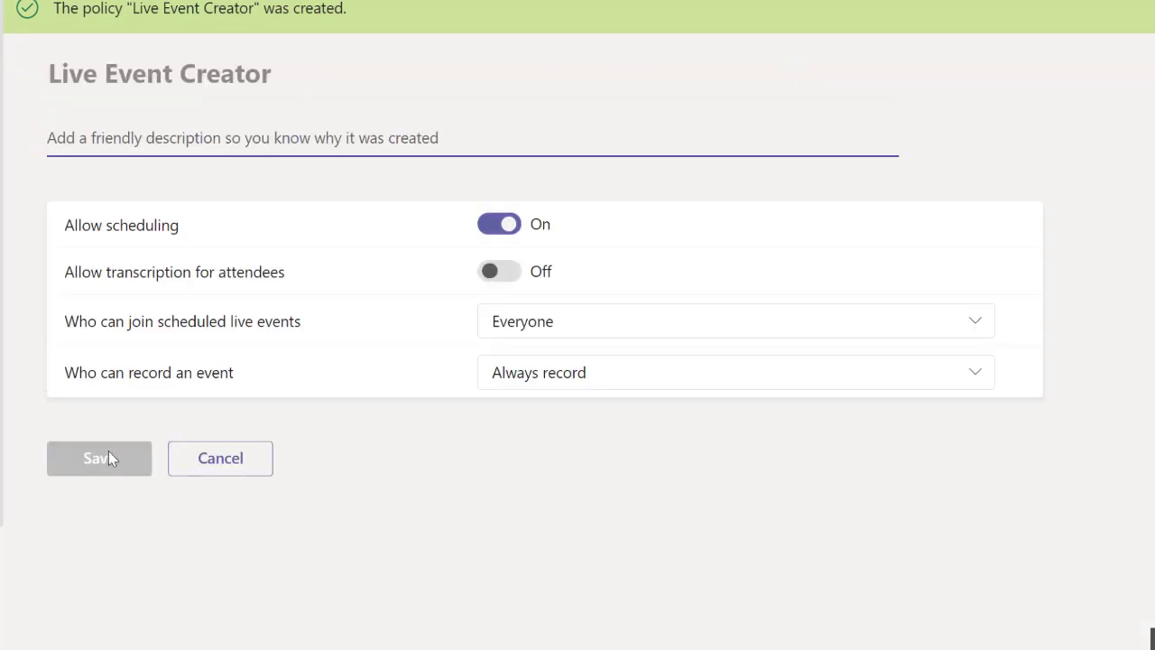
pyautogui.click(99, 457)
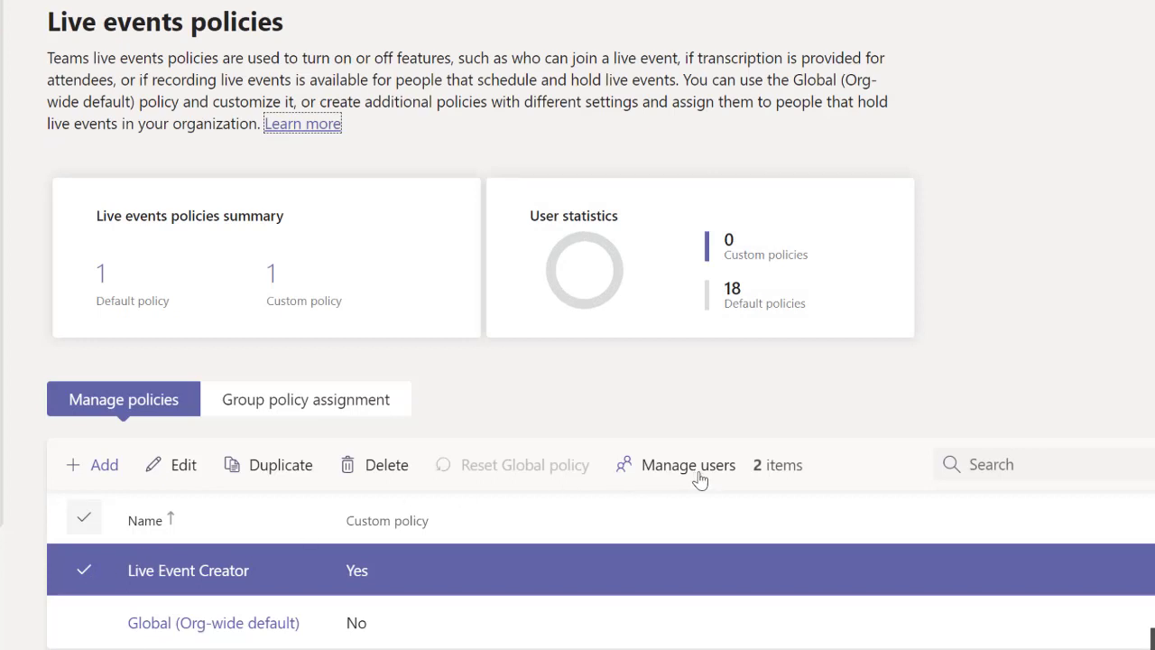
pyautogui.moveTo(684, 473)
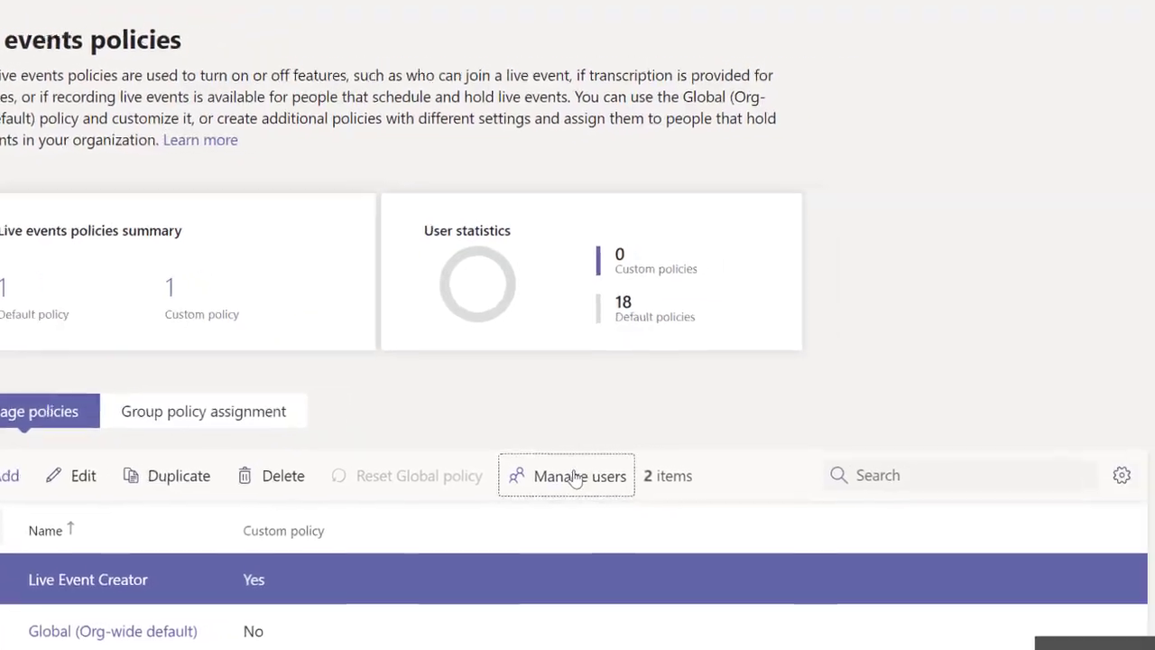
pyautogui.click(567, 476)
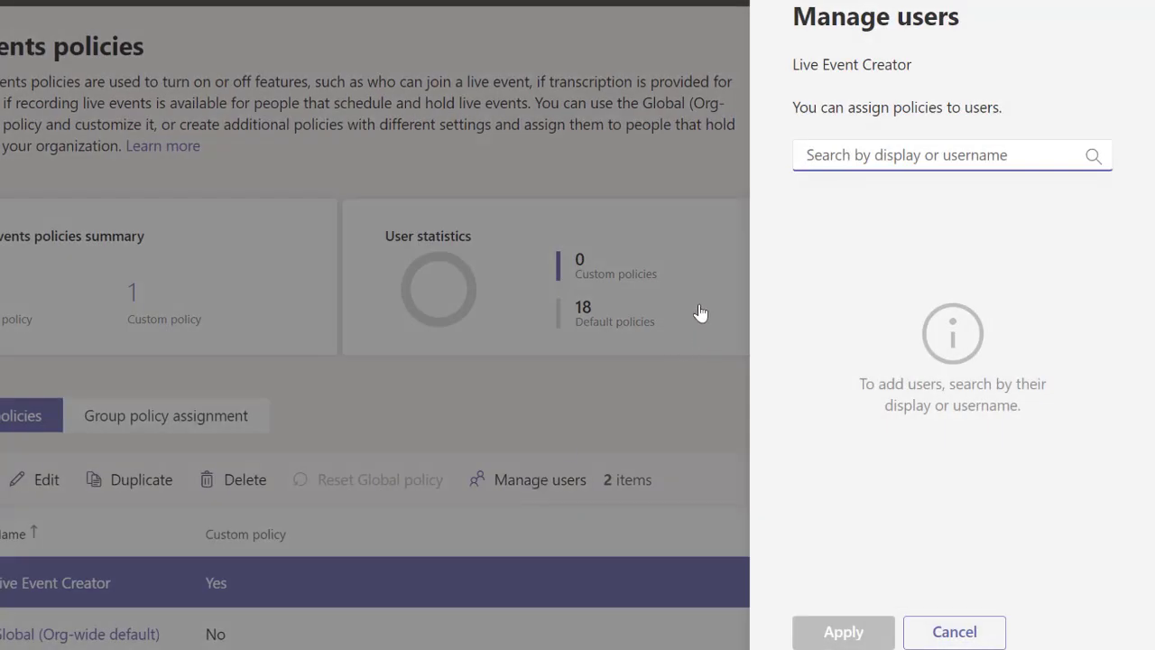
pyautogui.write('olacha')
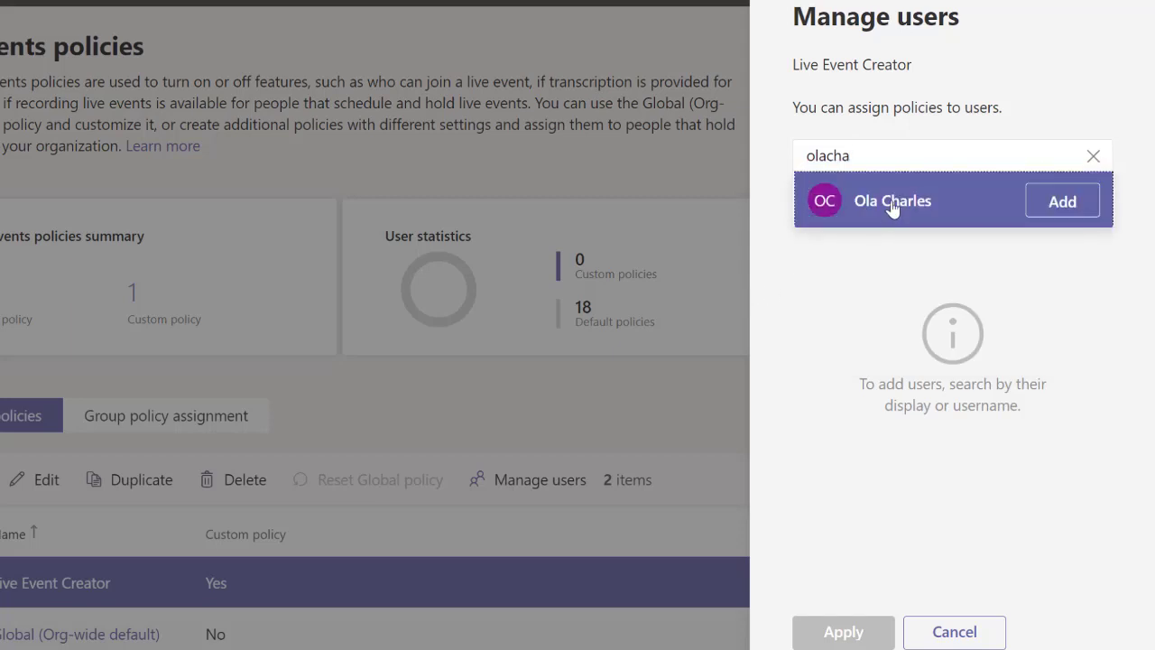
pyautogui.click(1061, 200)
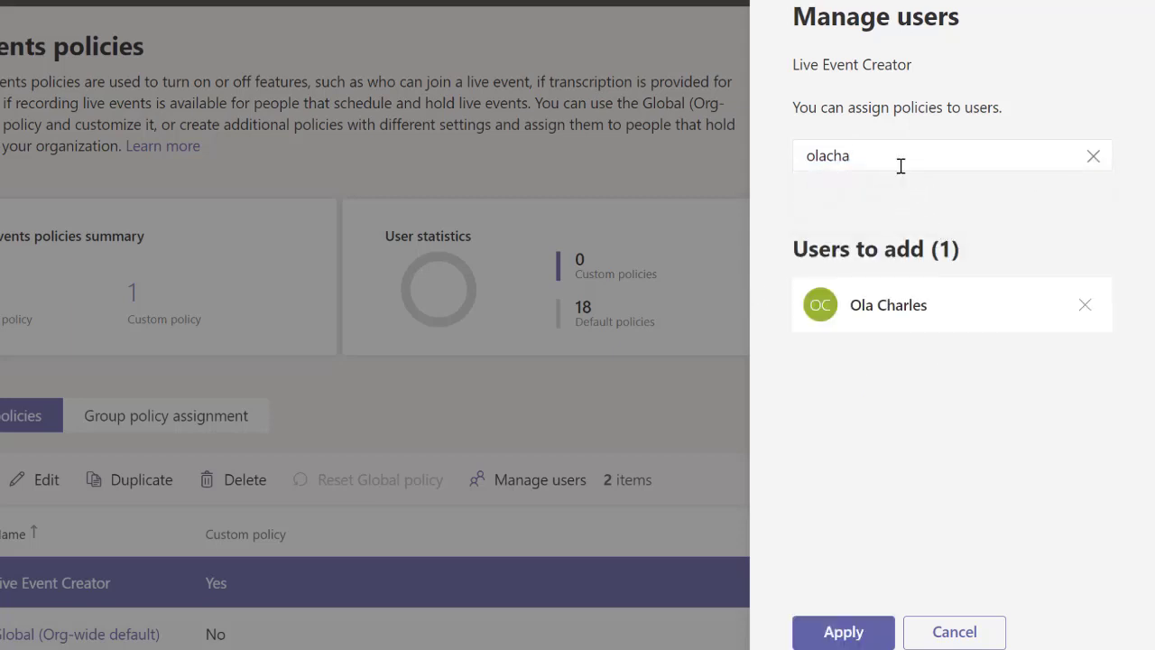
pyautogui.write('adele')
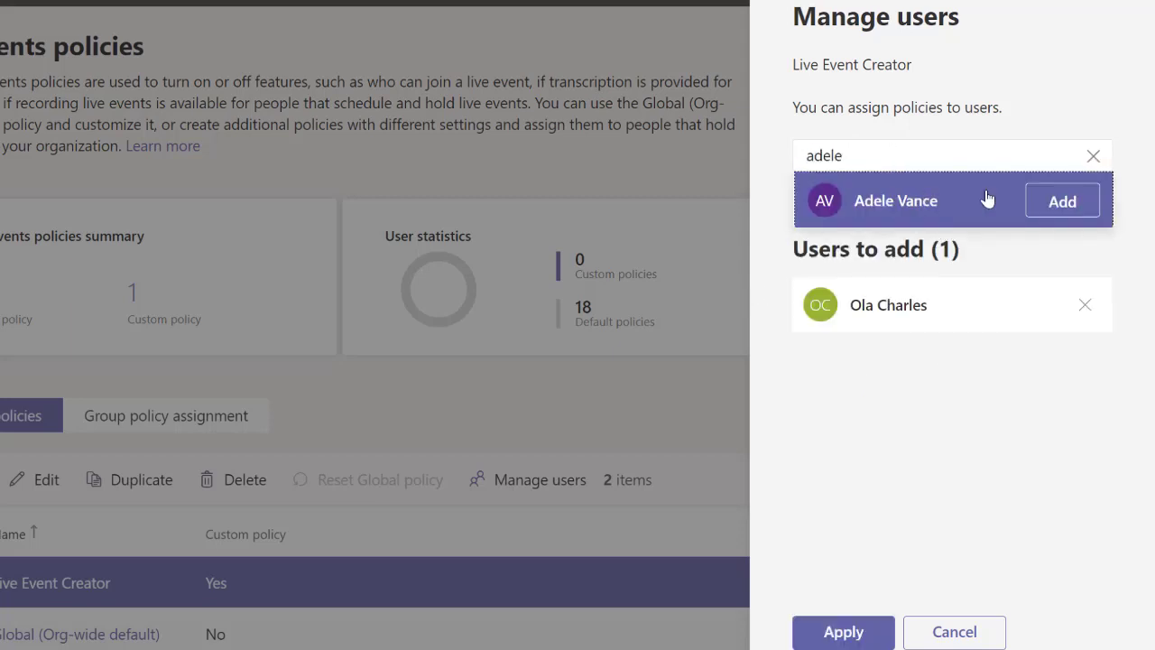
pyautogui.click(1061, 200)
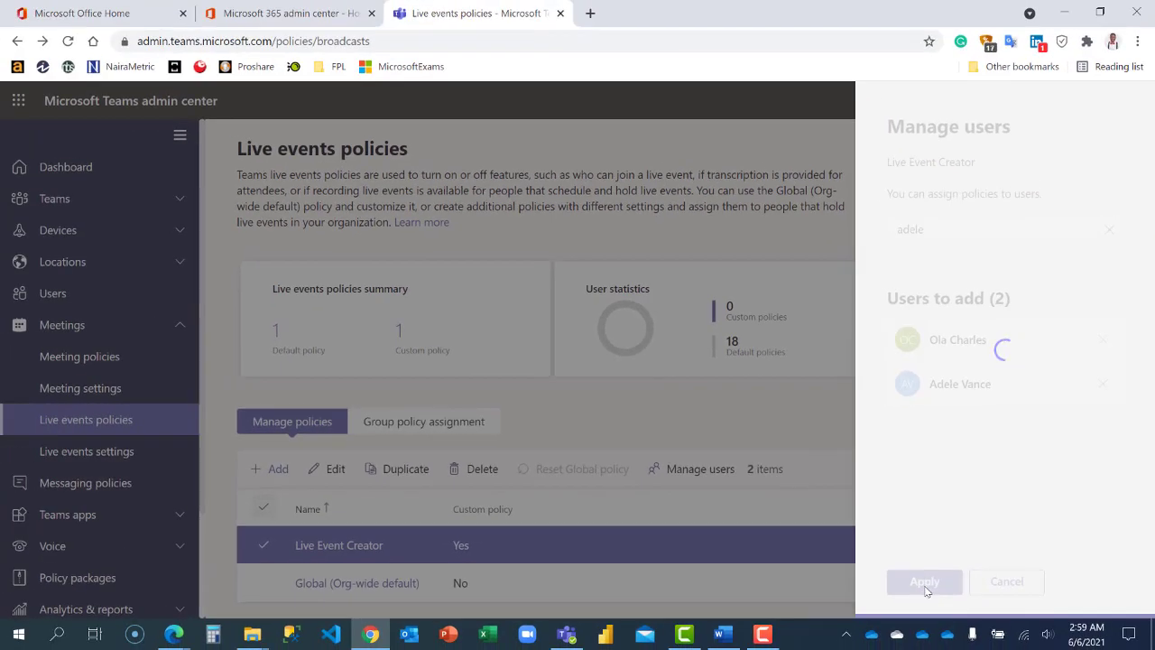
pyautogui.click(925, 581)
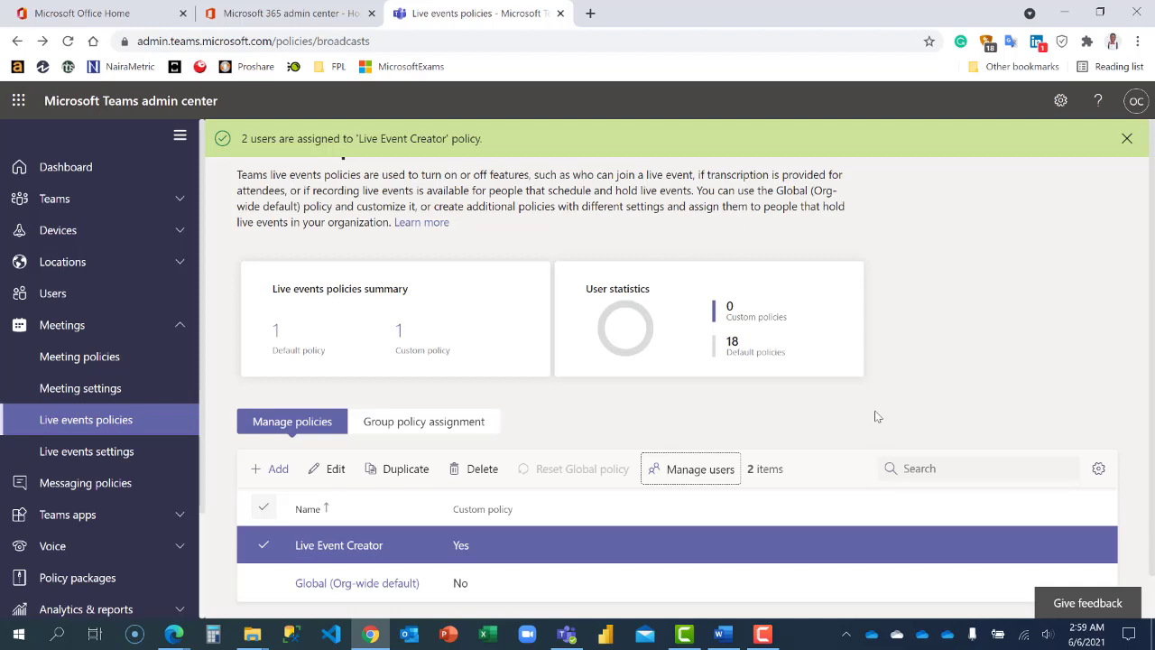
# Dismiss the policy assignment confirmation banner
pyautogui.click(1127, 138)
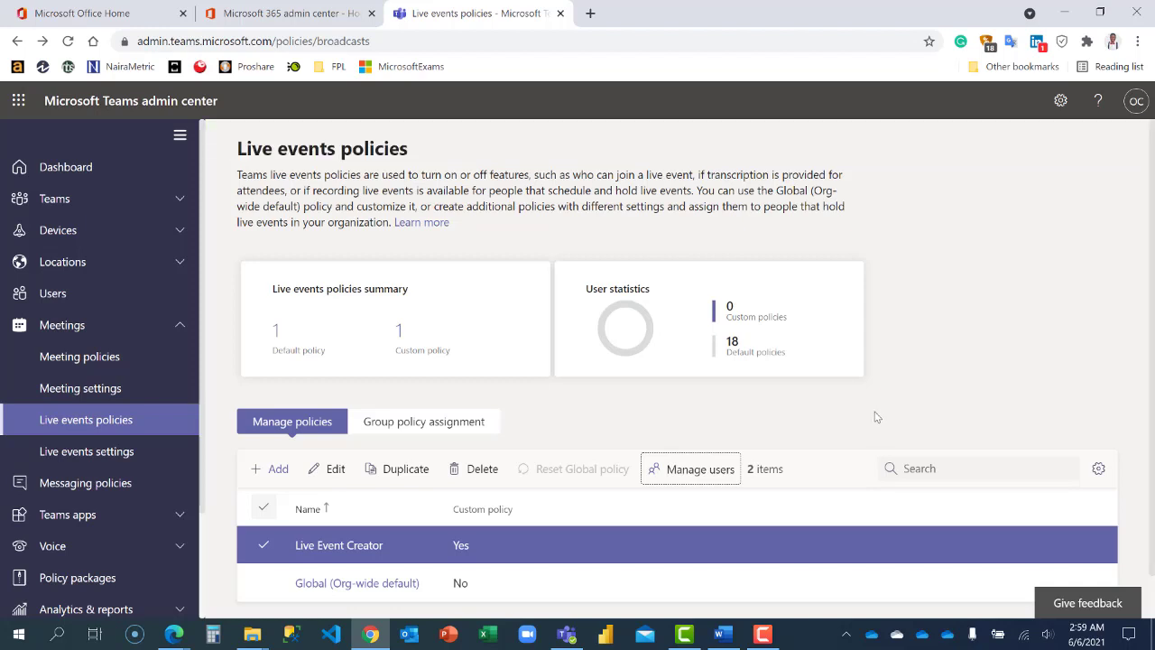
pyautogui.moveTo(873, 420)
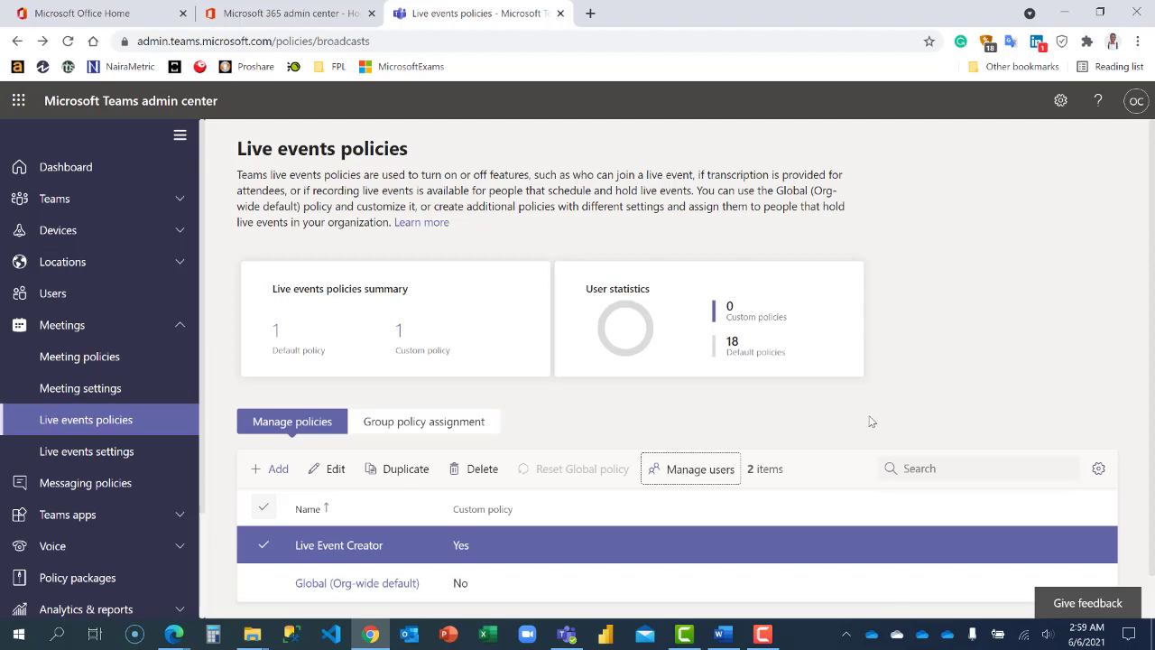
pyautogui.moveTo(869, 425)
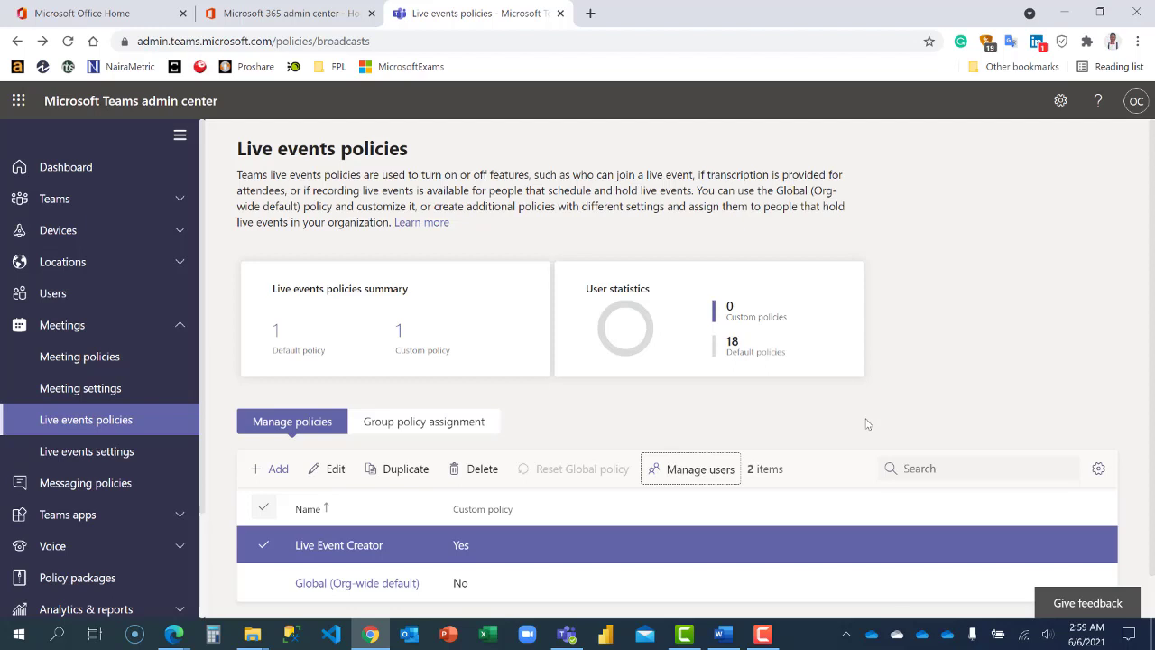
pyautogui.moveTo(867, 425)
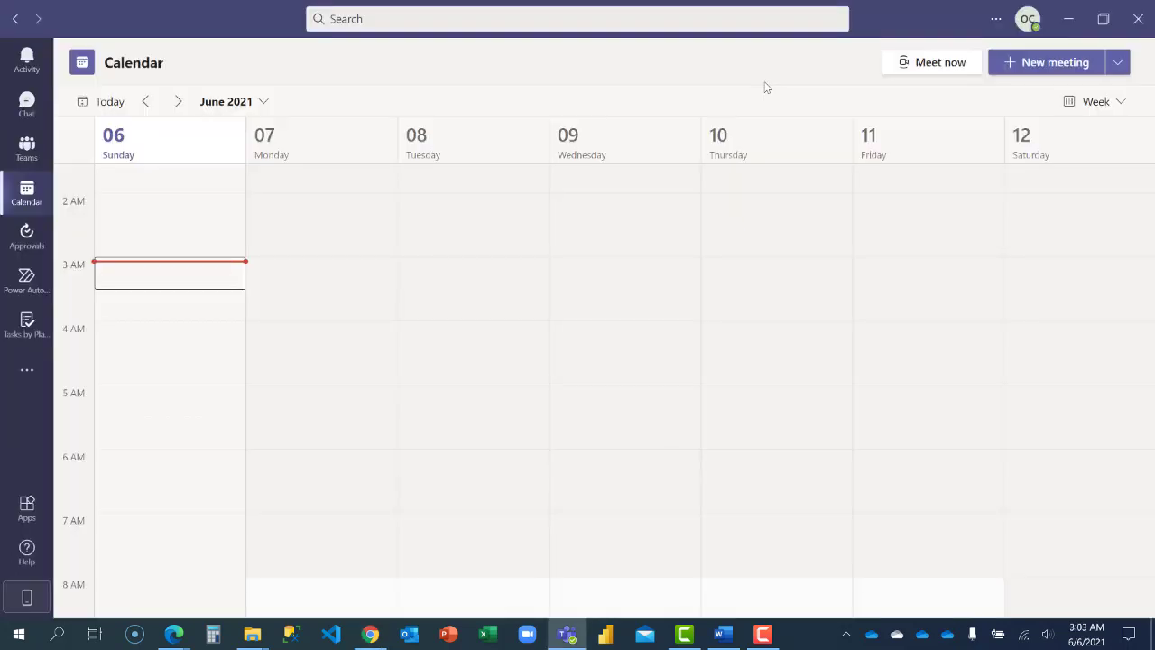
pyautogui.moveTo(765, 89)
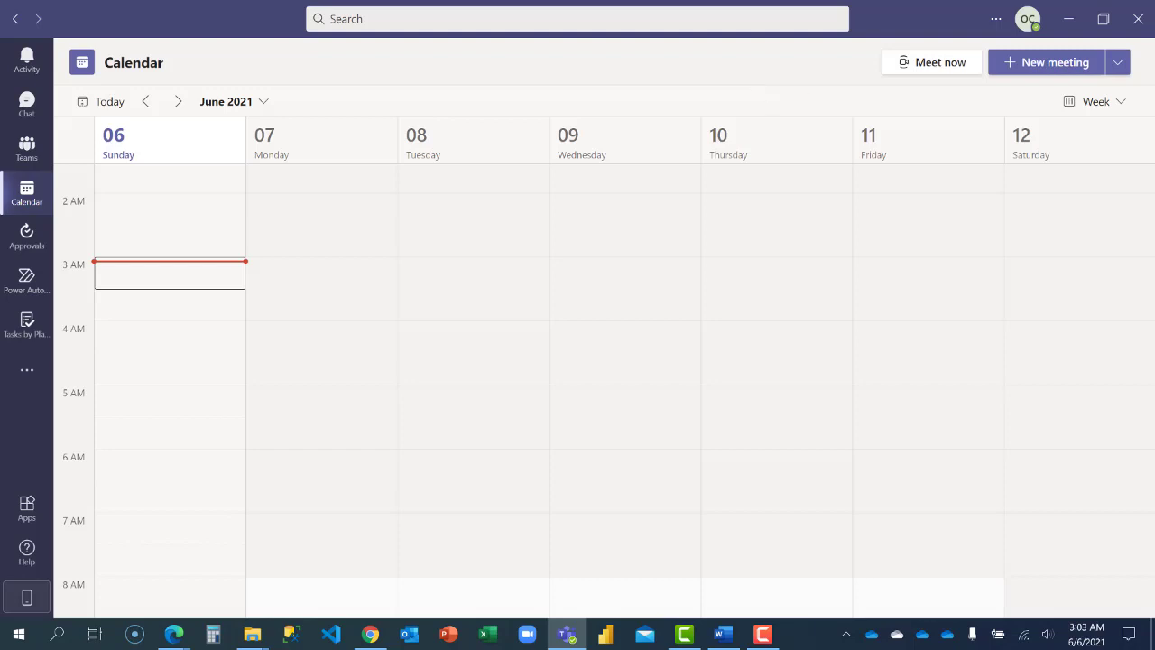
pyautogui.click(1118, 62)
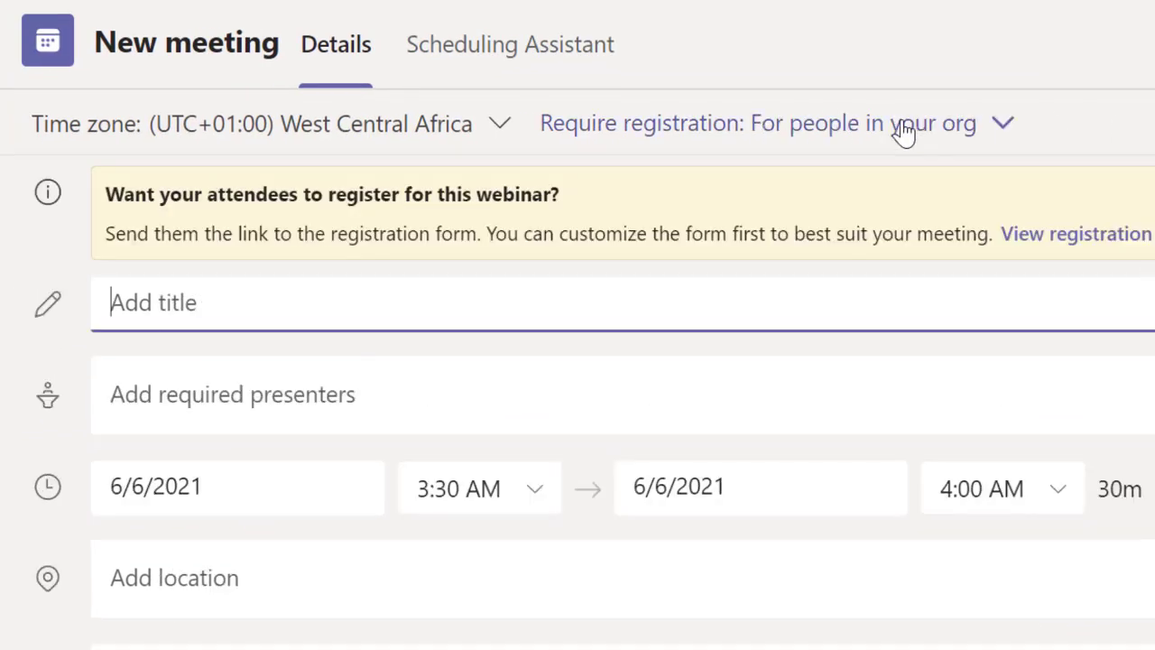
pyautogui.click(1000, 122)
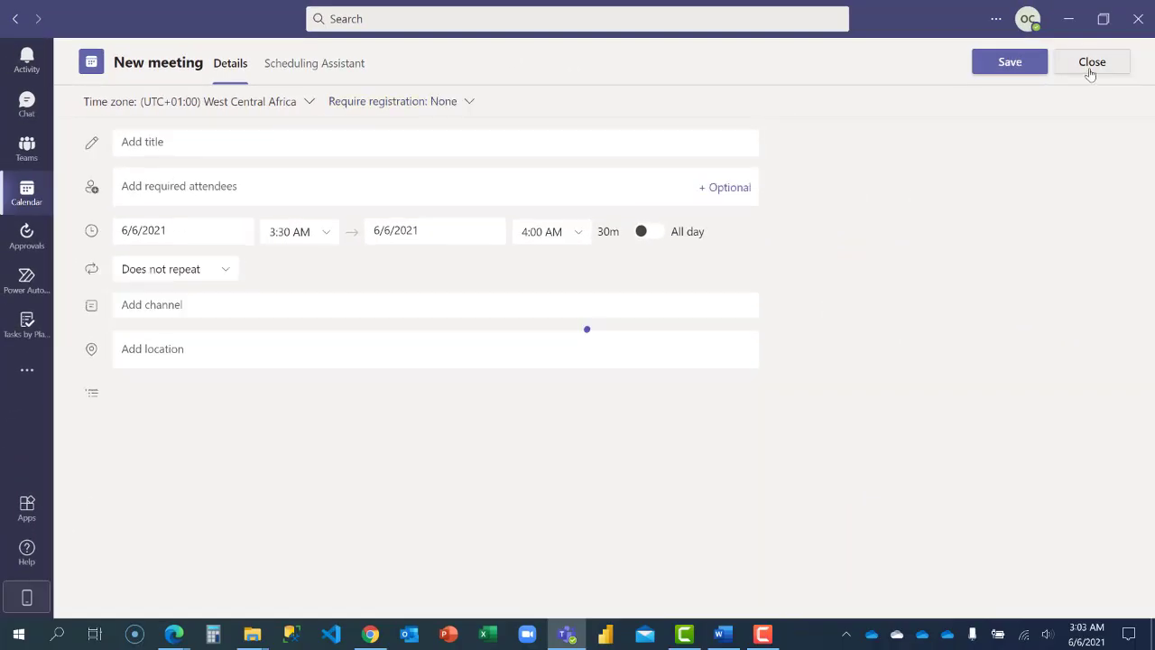
pyautogui.click(1092, 61)
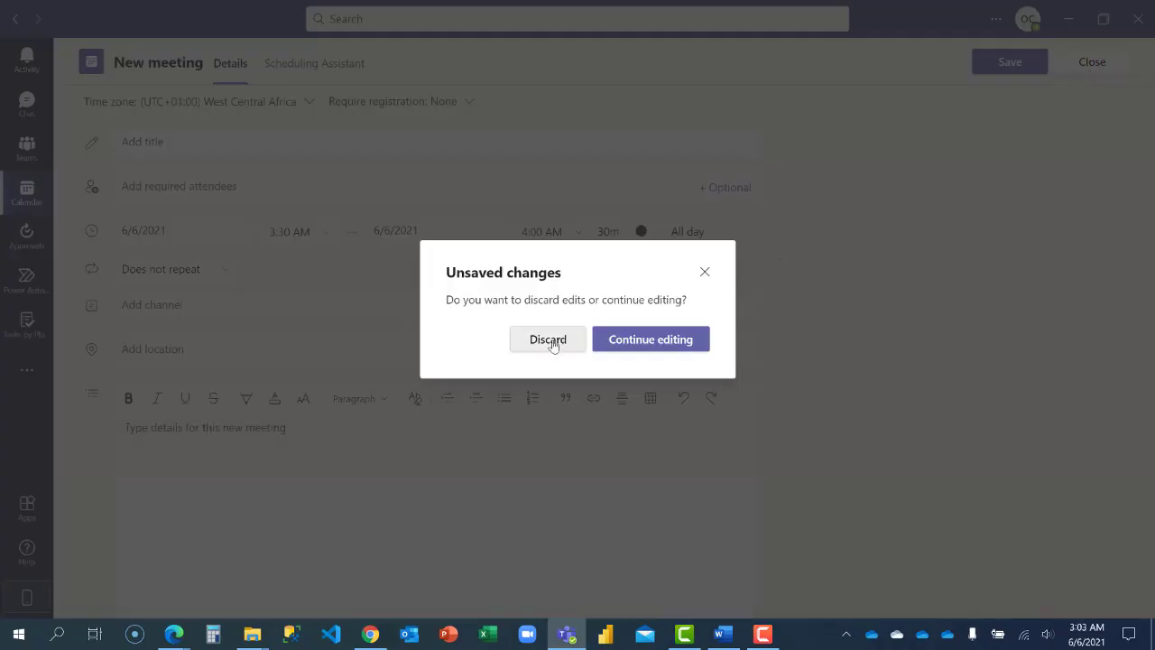
pyautogui.click(548, 339)
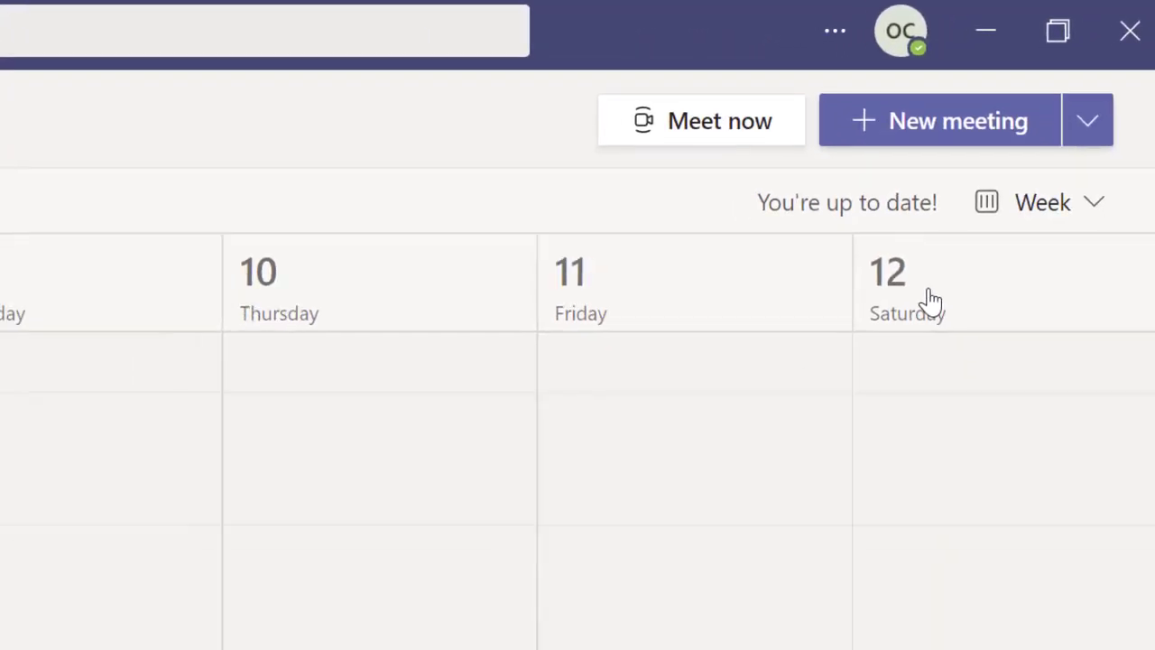
# Create a live event titled 'Teams Feature' and set its permission to Public
pyautogui.click(1088, 120)
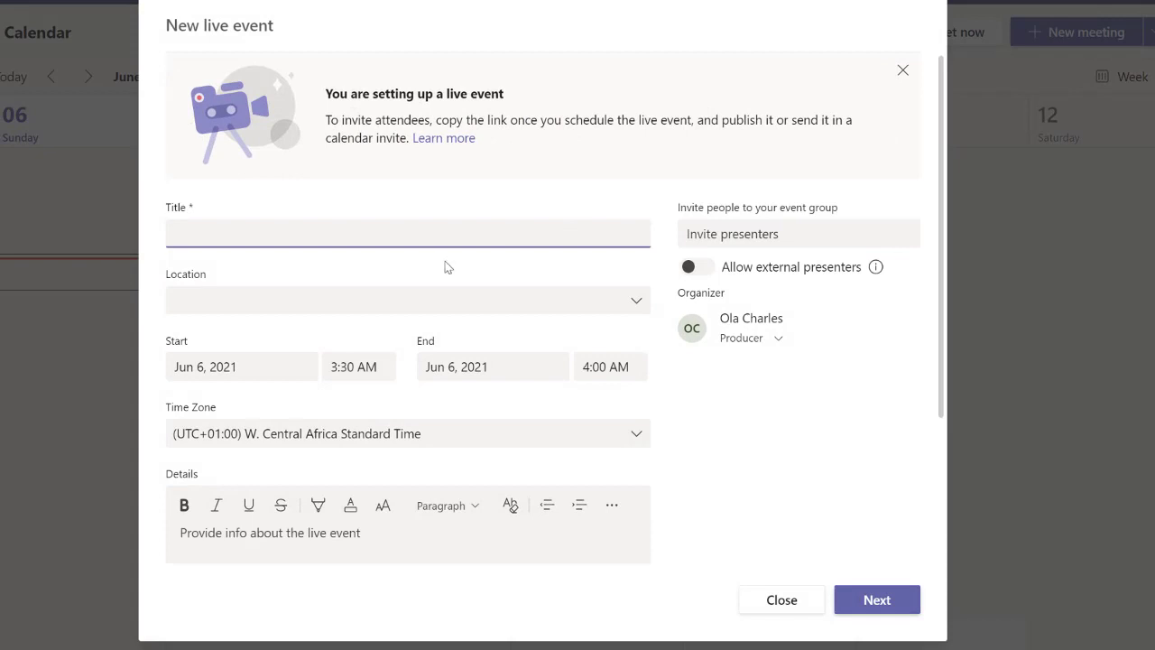
pyautogui.write('Teams')
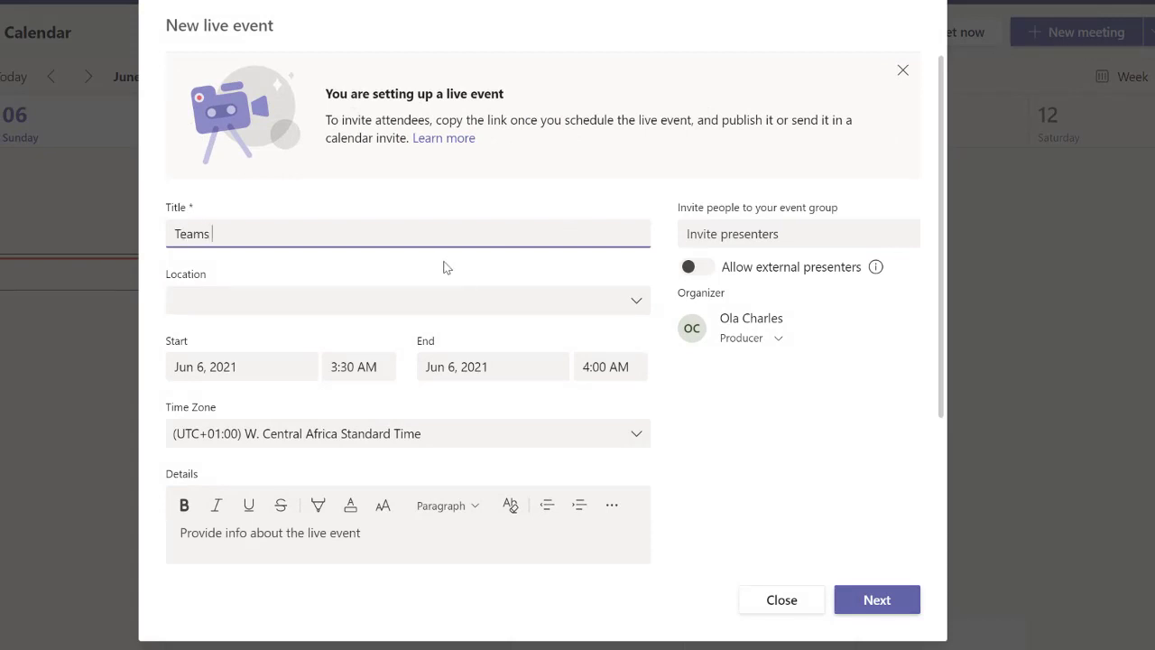
pyautogui.write('Feature')
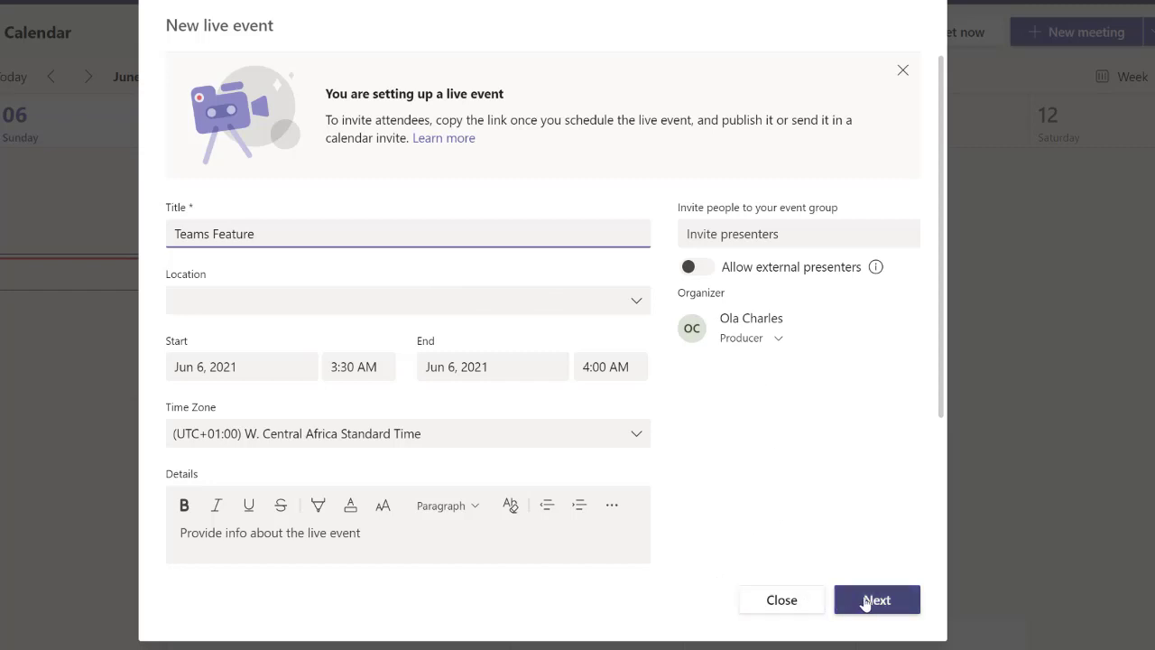
pyautogui.click(877, 599)
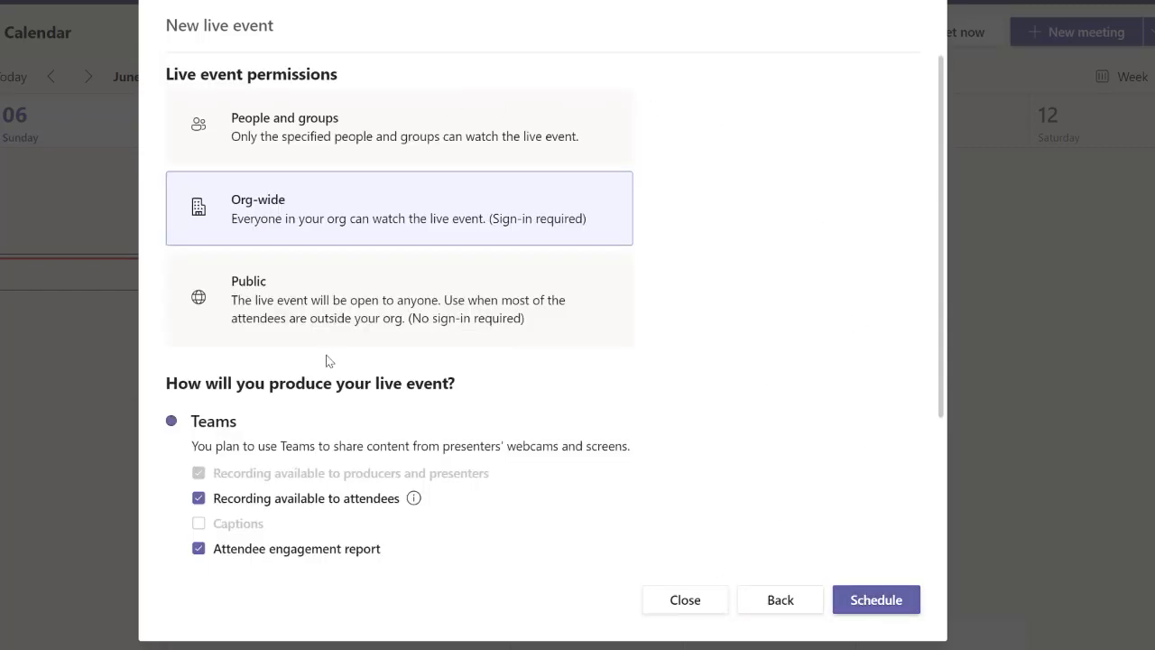
pyautogui.click(399, 299)
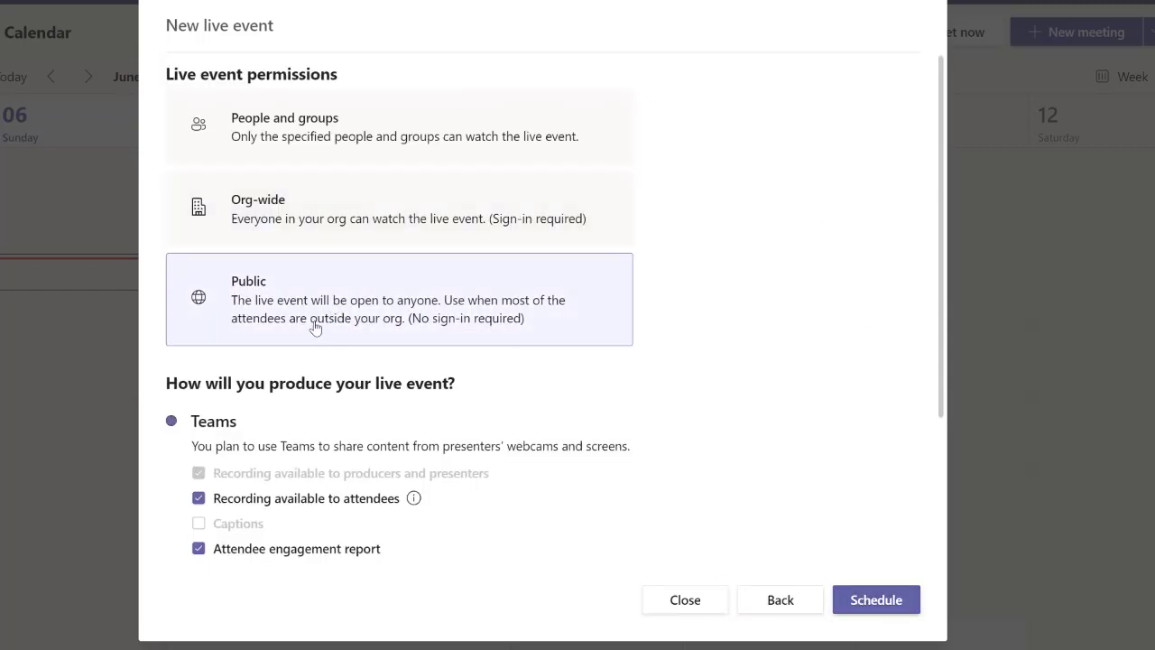
pyautogui.moveTo(357, 313)
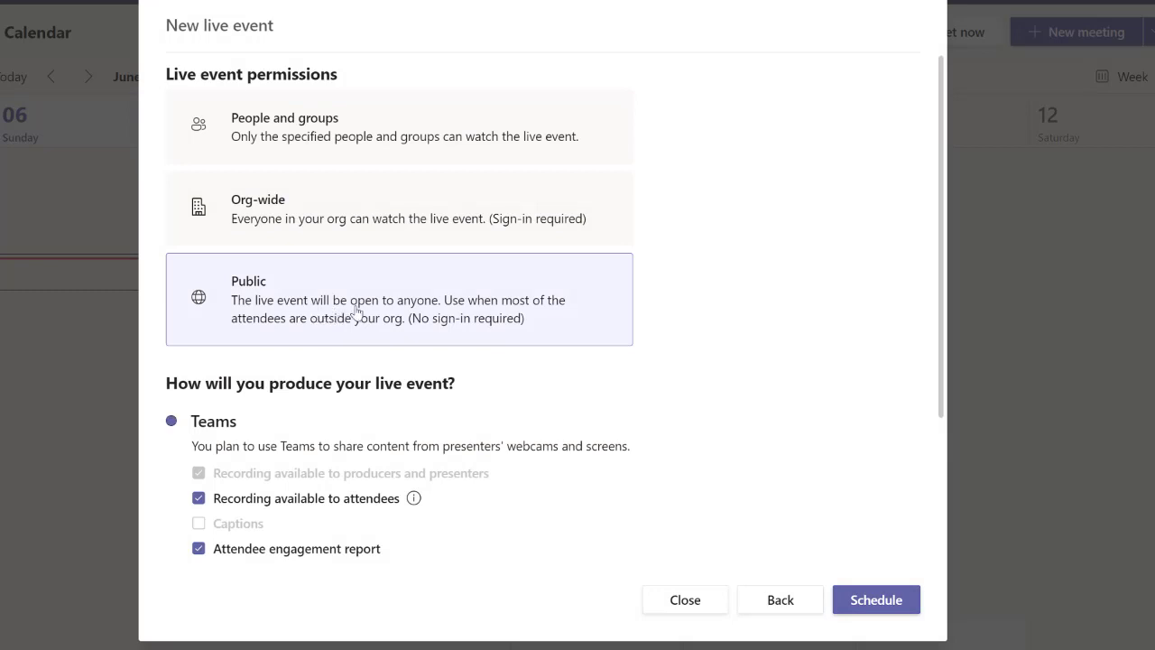
pyautogui.moveTo(363, 317)
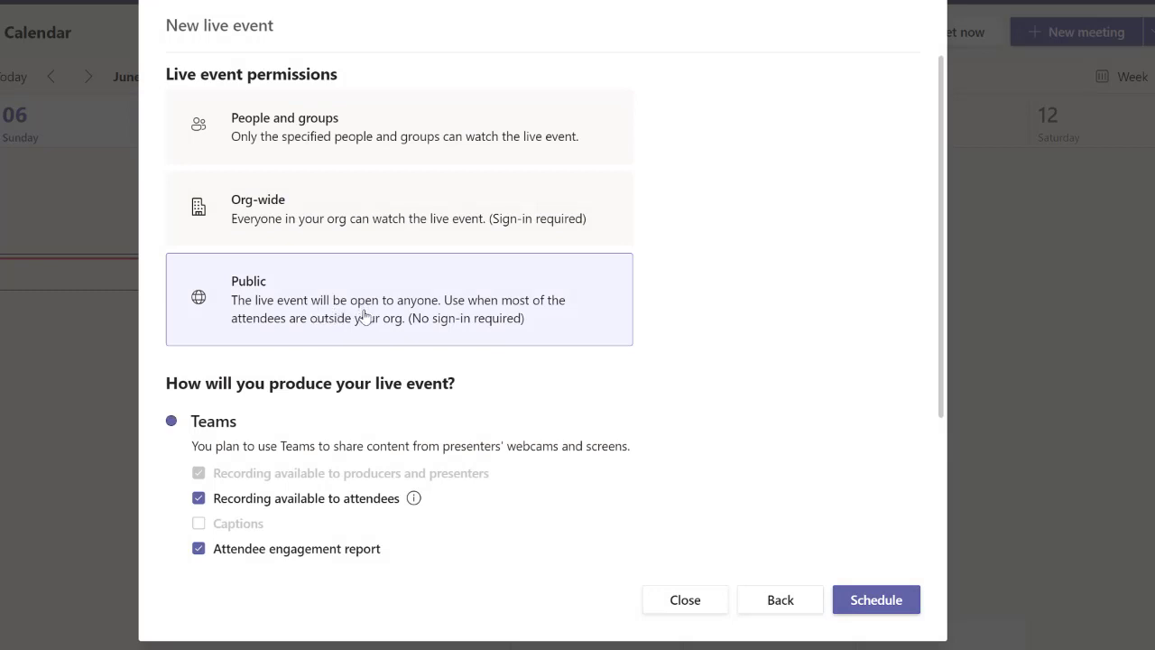
pyautogui.moveTo(326, 323)
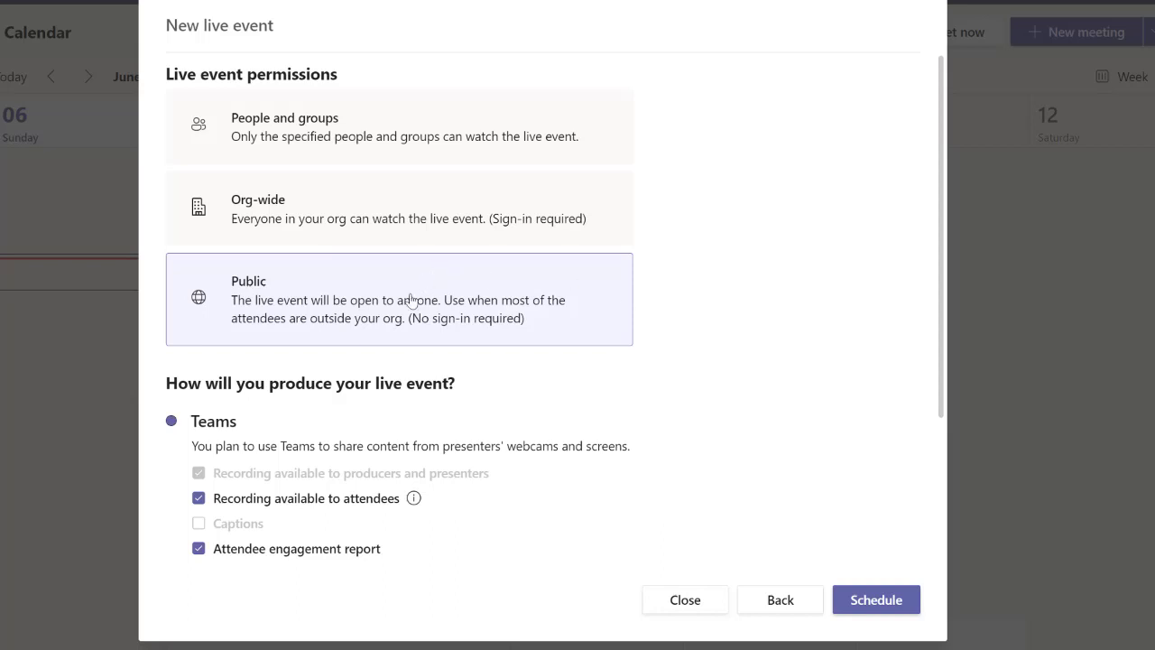
pyautogui.moveTo(520, 305)
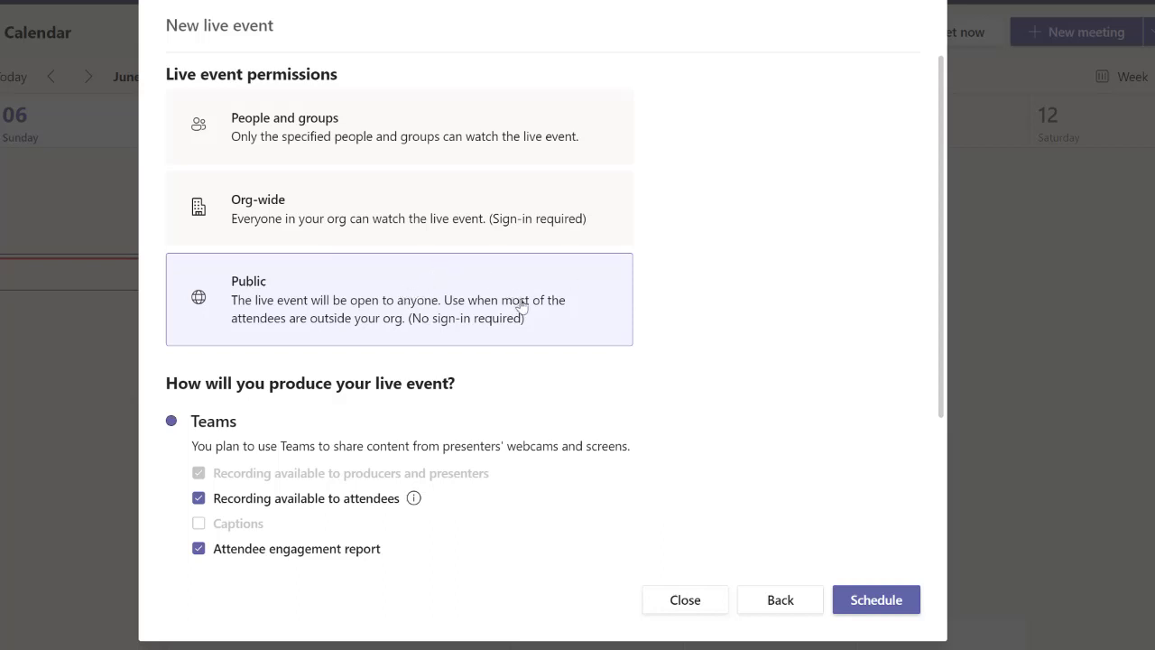
pyautogui.moveTo(522, 316)
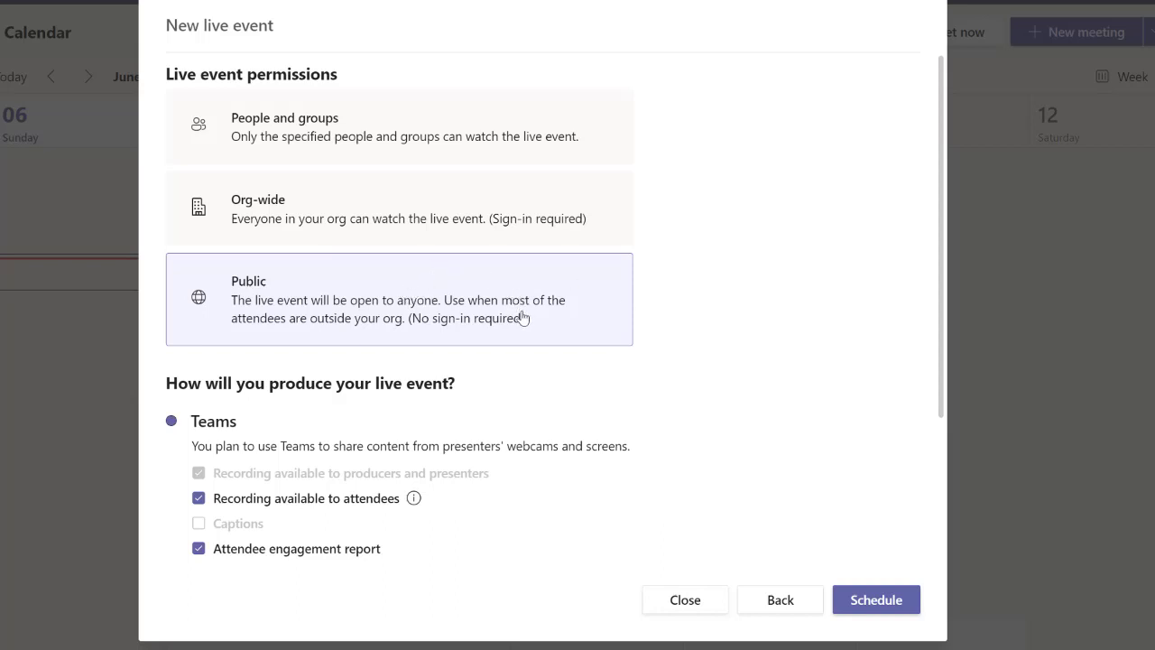